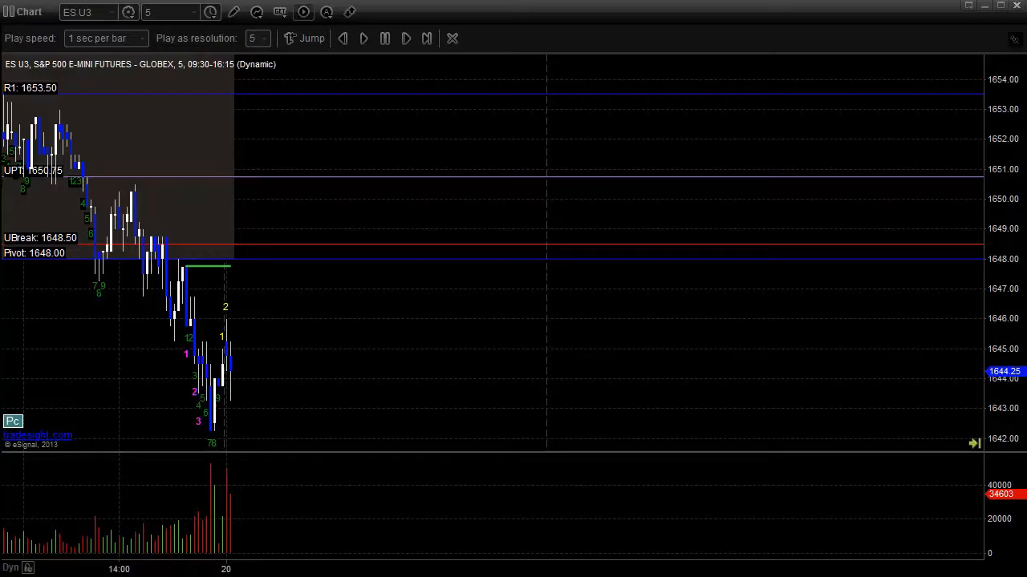
mouse_move(527, 245)
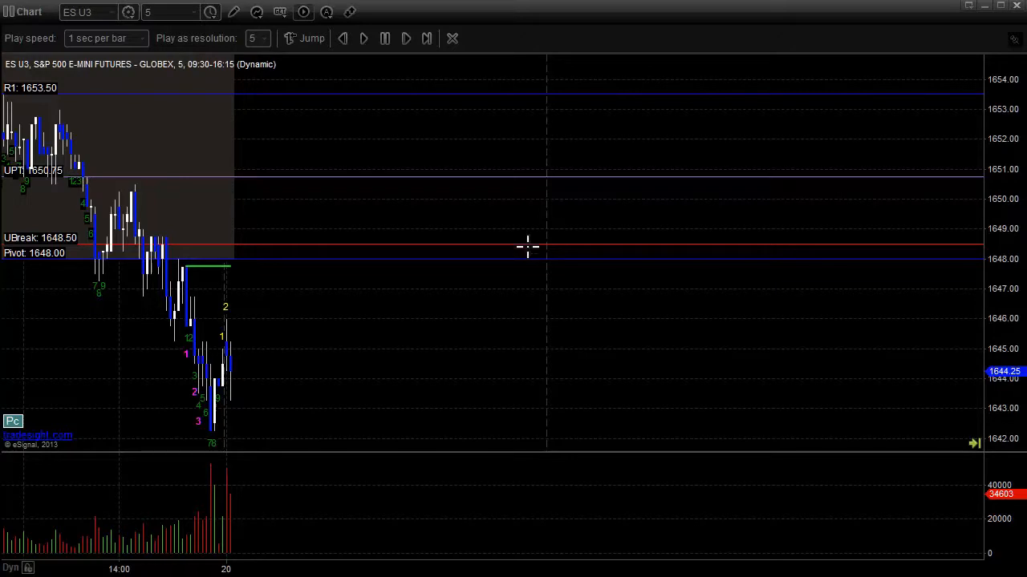
mouse_move(513, 239)
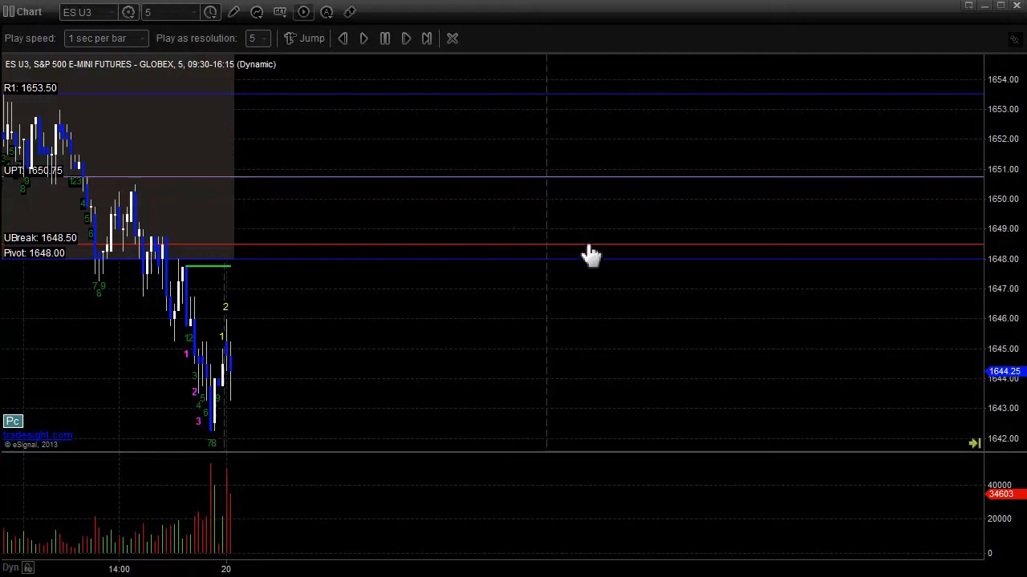
mouse_move(578, 232)
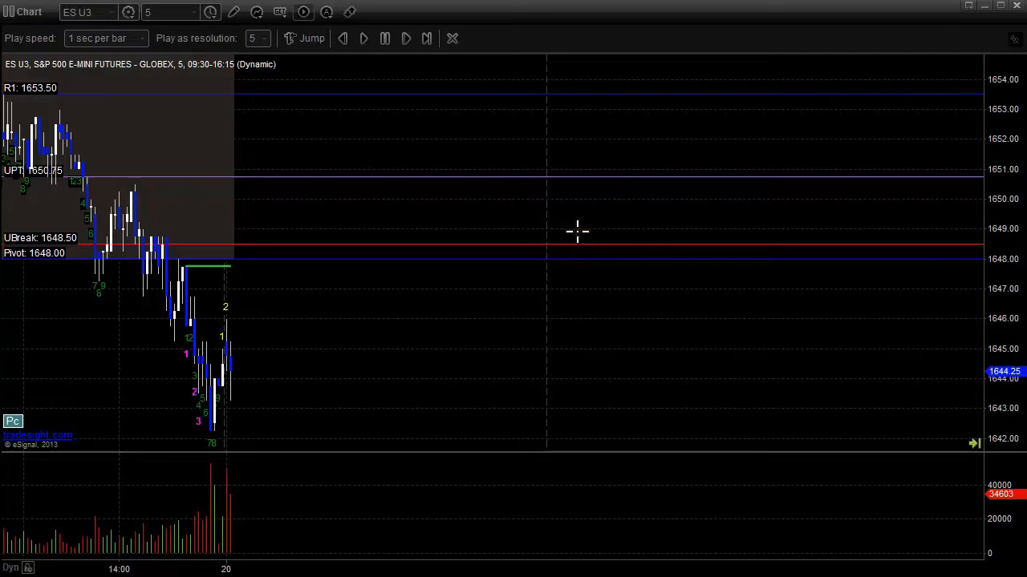
mouse_move(621, 250)
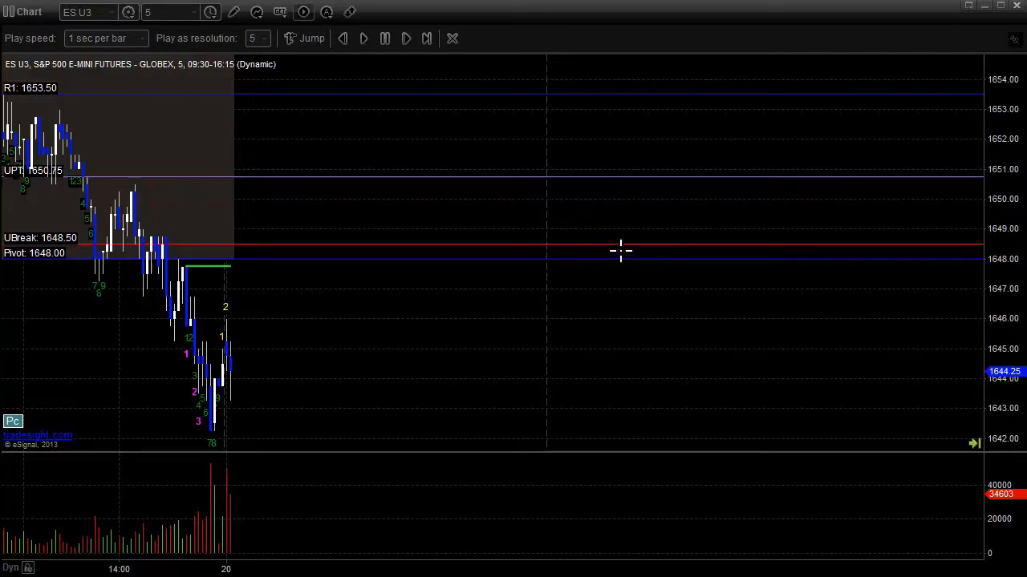
mouse_move(591, 234)
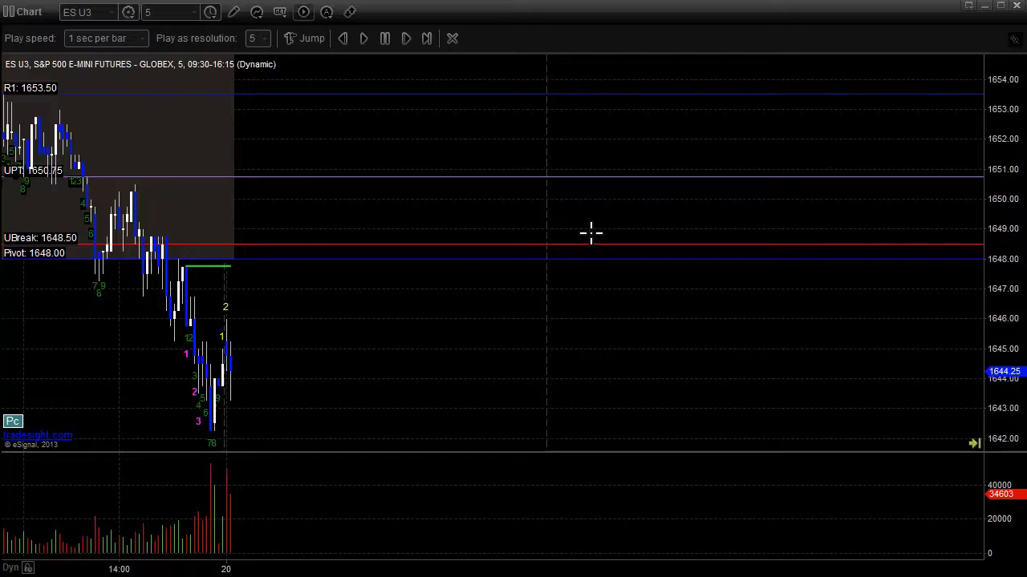
mouse_move(431, 288)
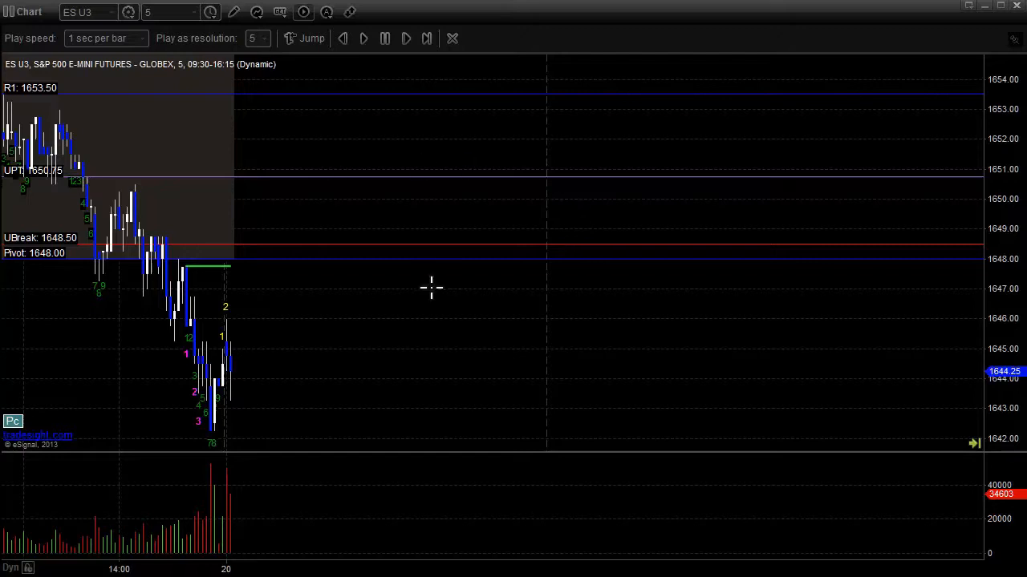
mouse_move(235, 333)
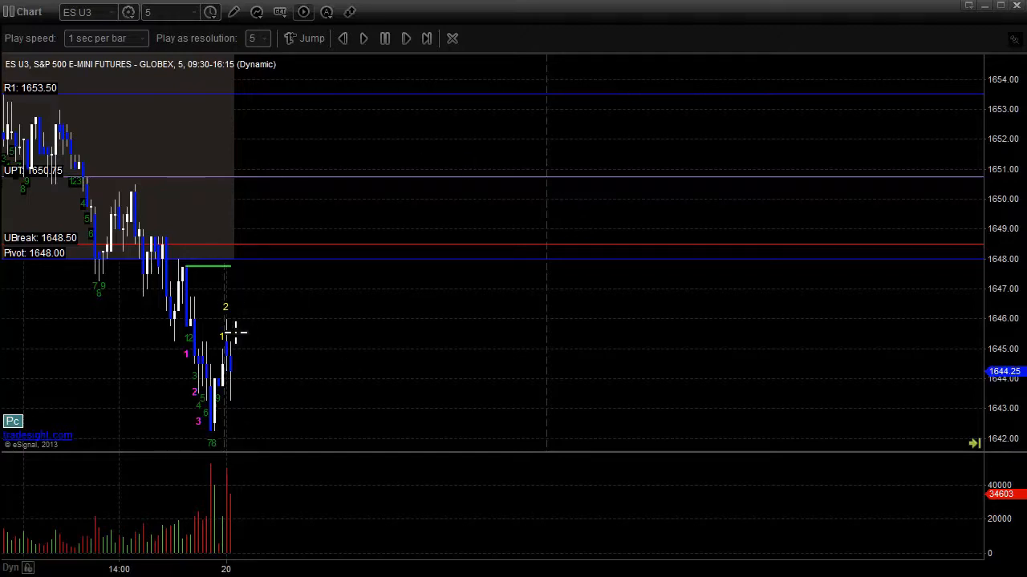
mouse_move(239, 316)
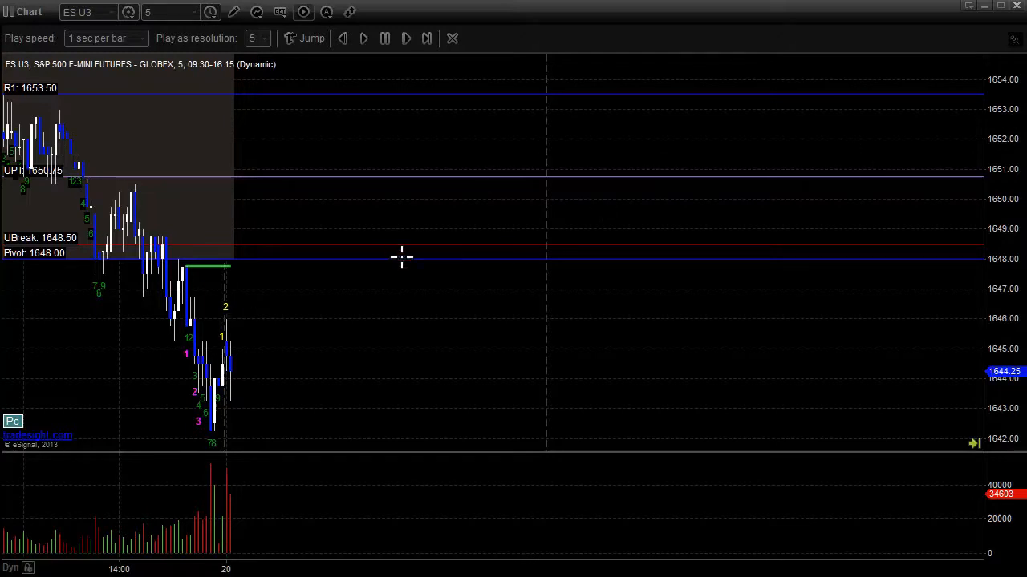
mouse_move(580, 334)
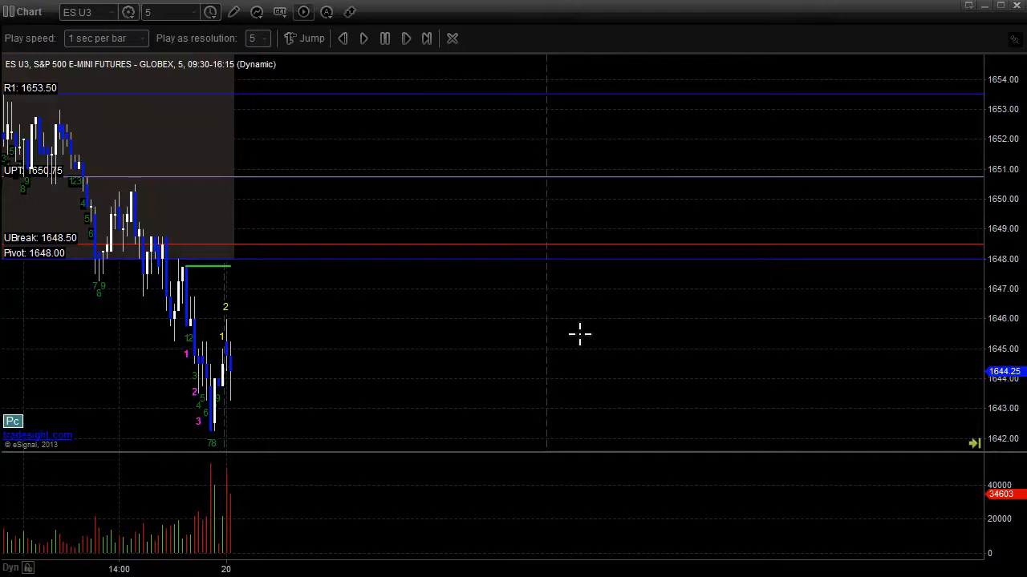
mouse_move(610, 399)
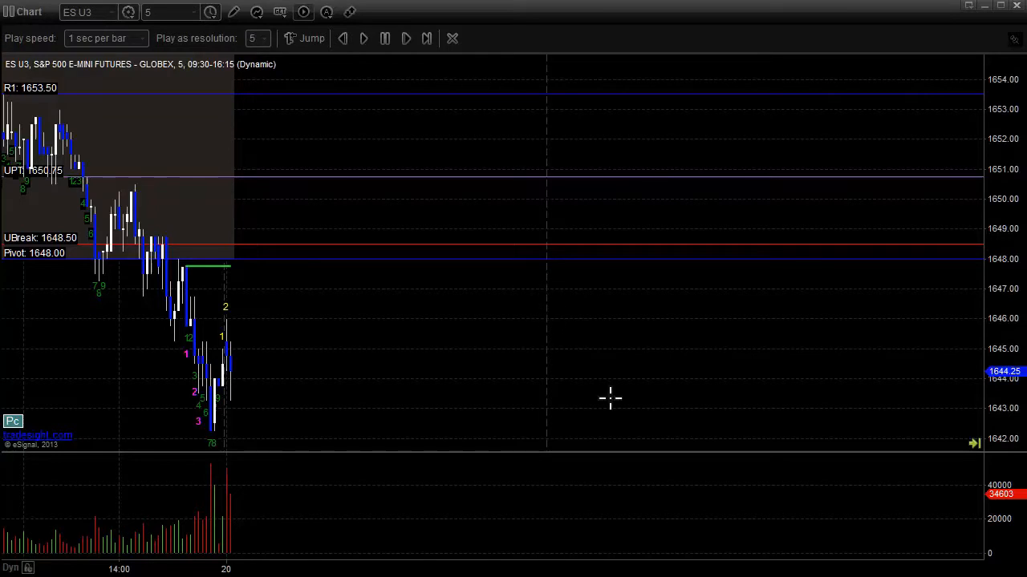
mouse_move(274, 264)
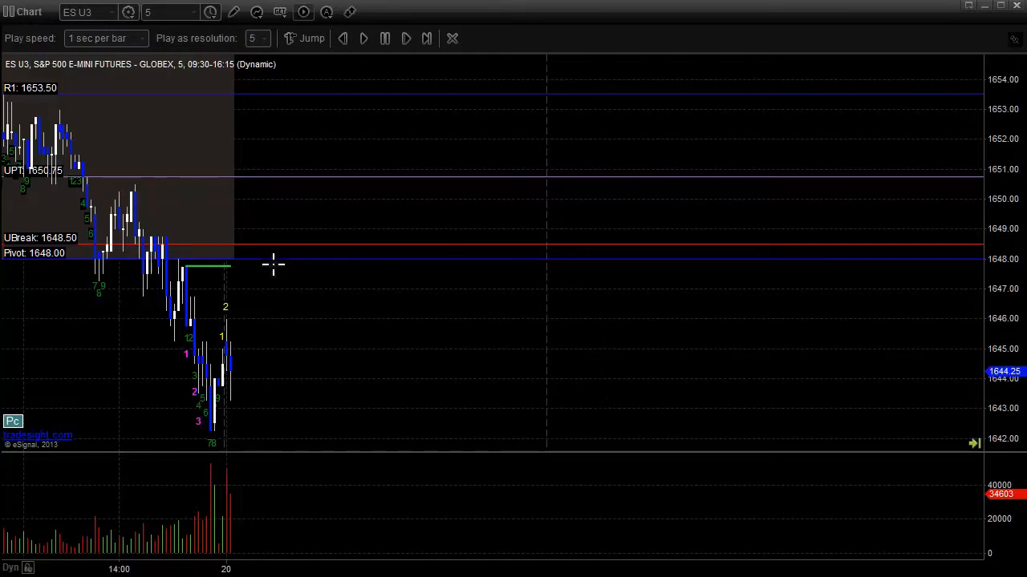
mouse_move(287, 269)
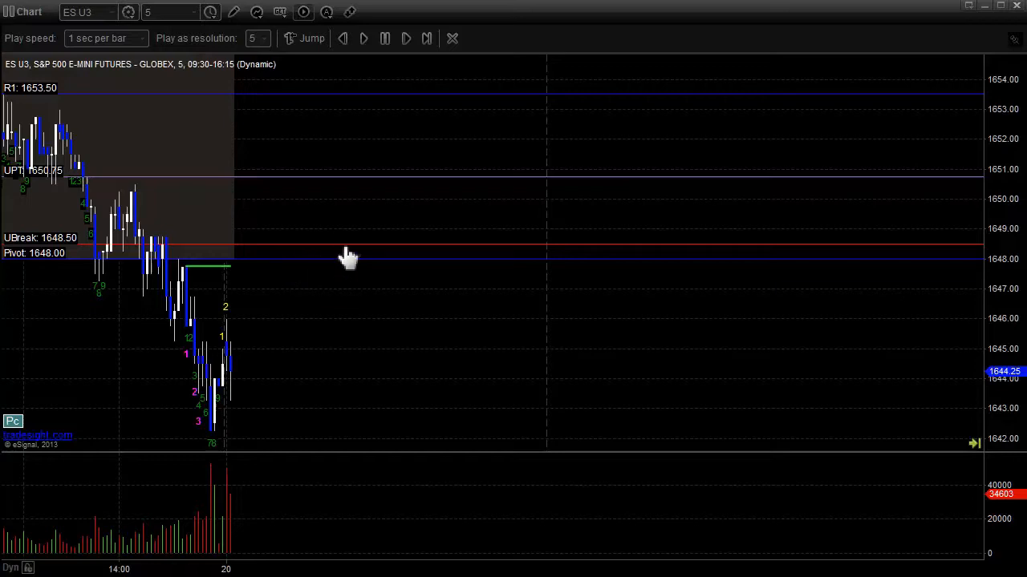
mouse_move(260, 267)
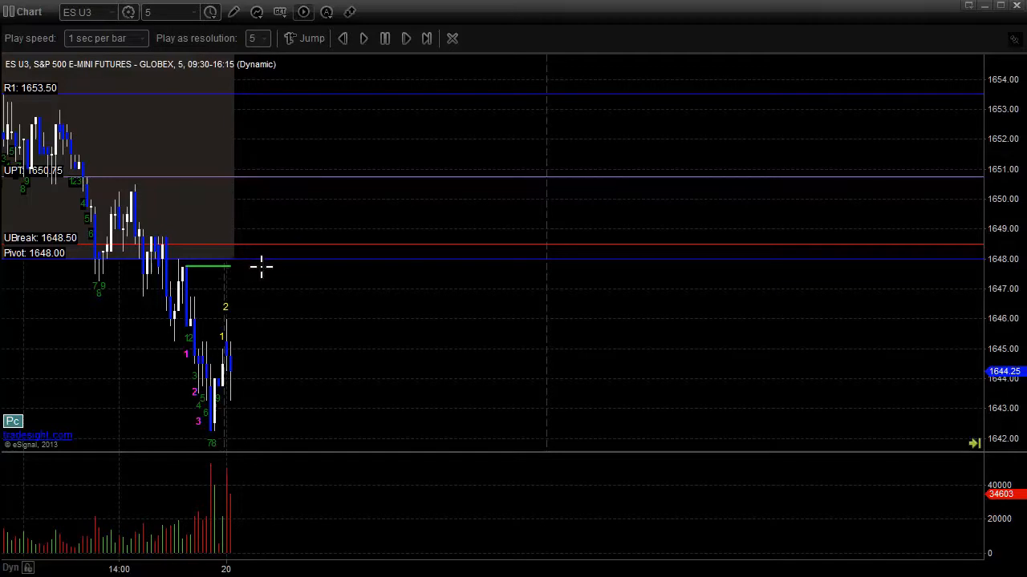
mouse_move(308, 268)
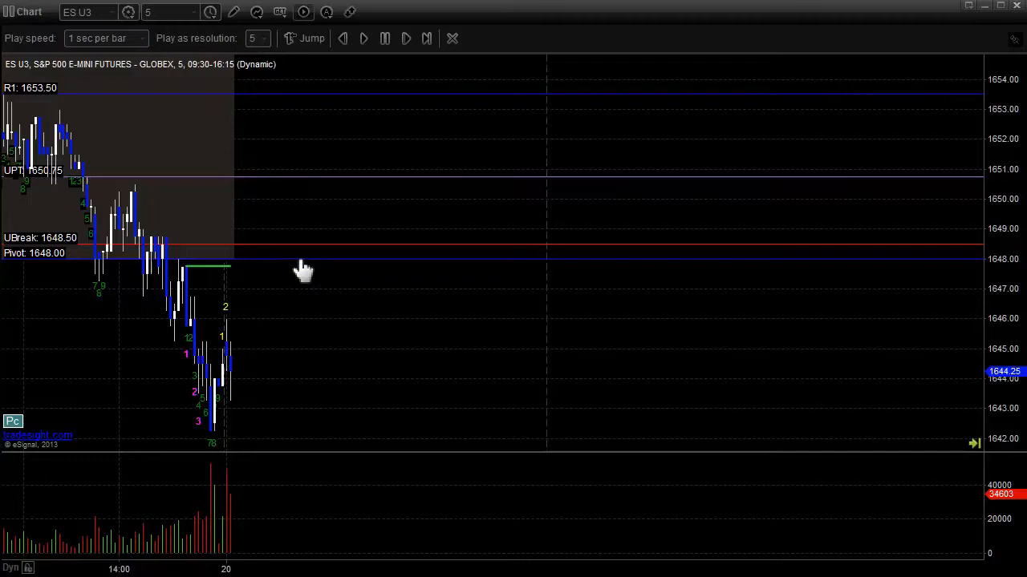
mouse_move(264, 258)
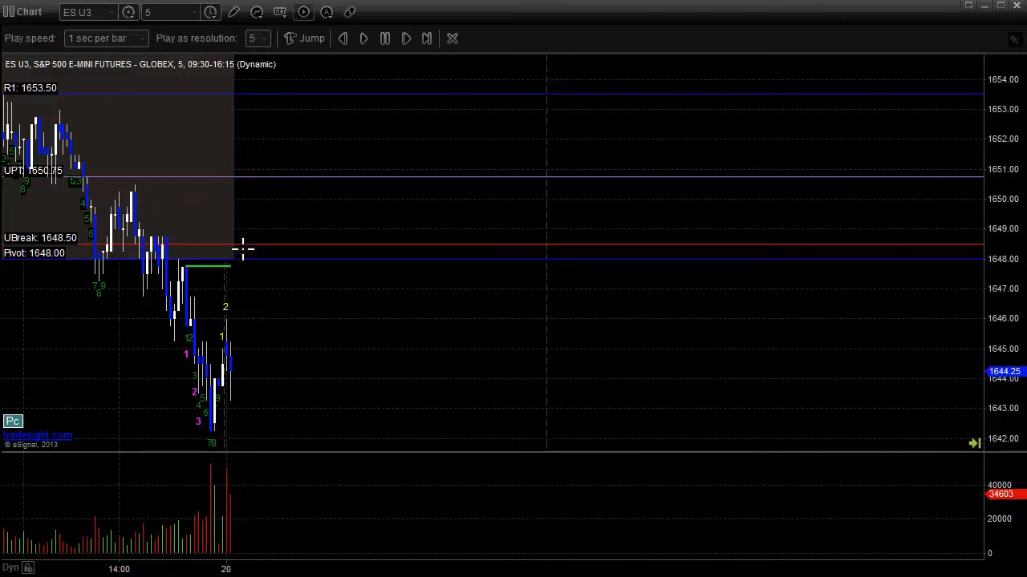
mouse_move(229, 110)
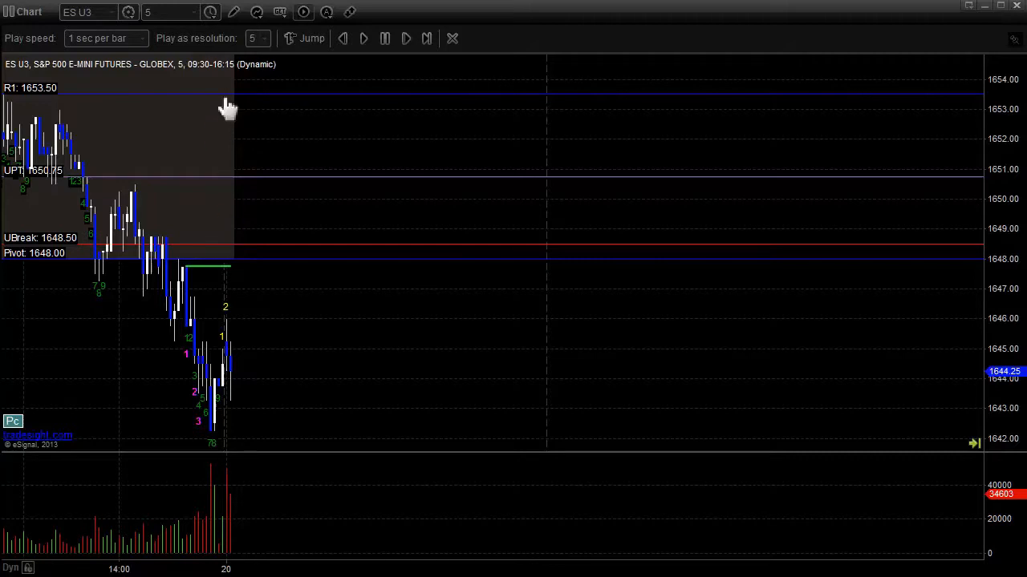
mouse_move(999, 145)
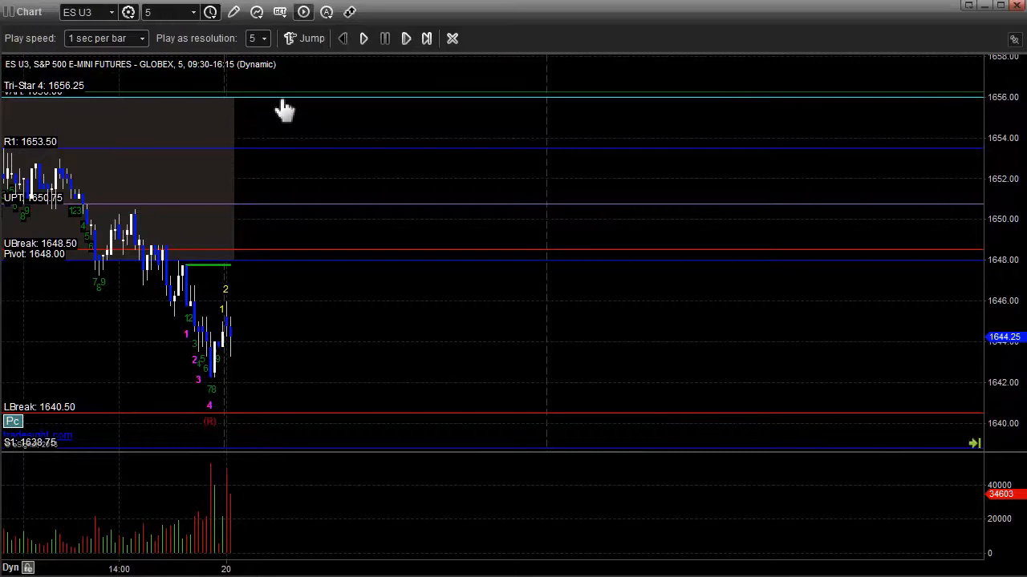
mouse_move(252, 267)
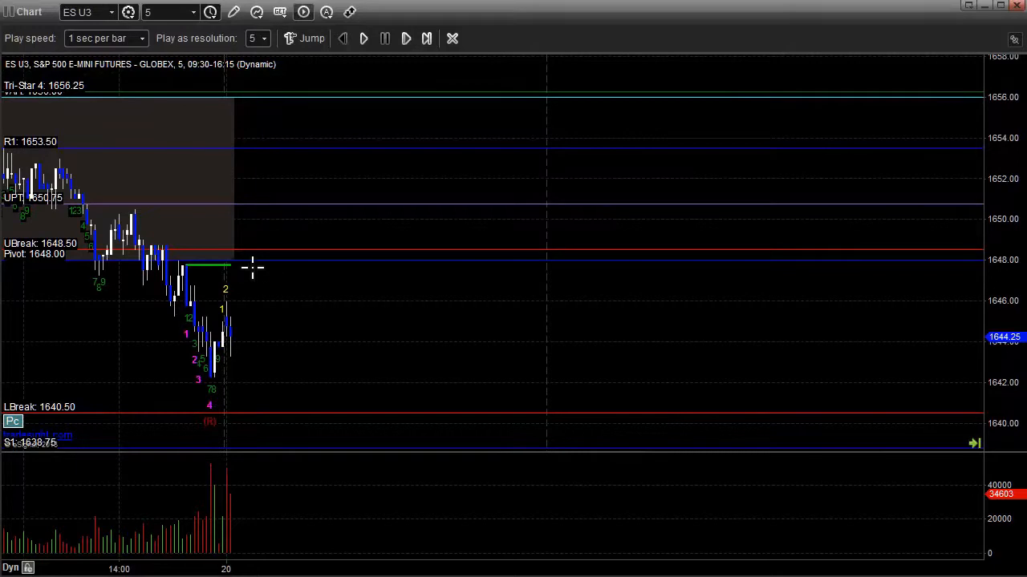
mouse_move(257, 272)
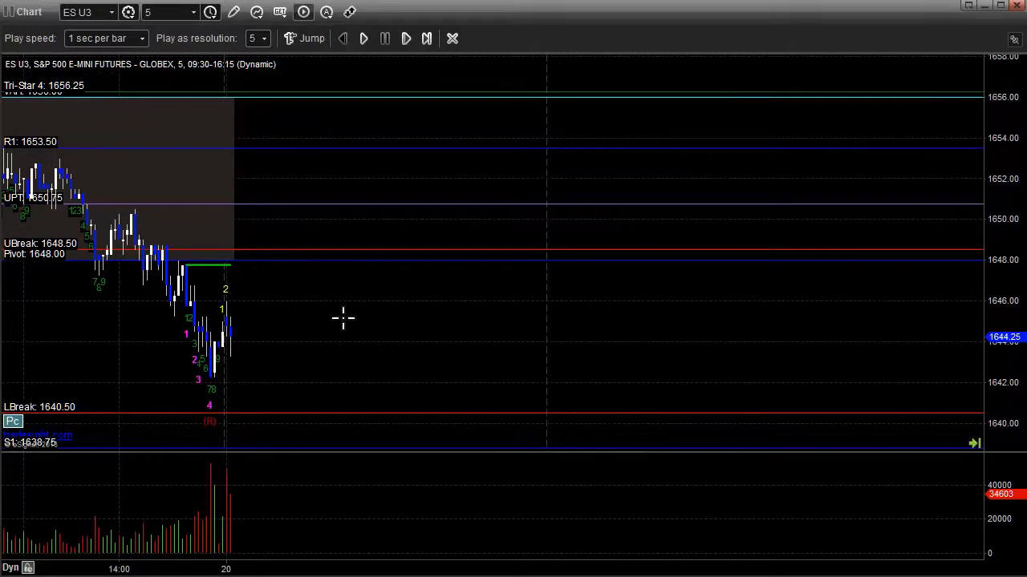
mouse_move(311, 314)
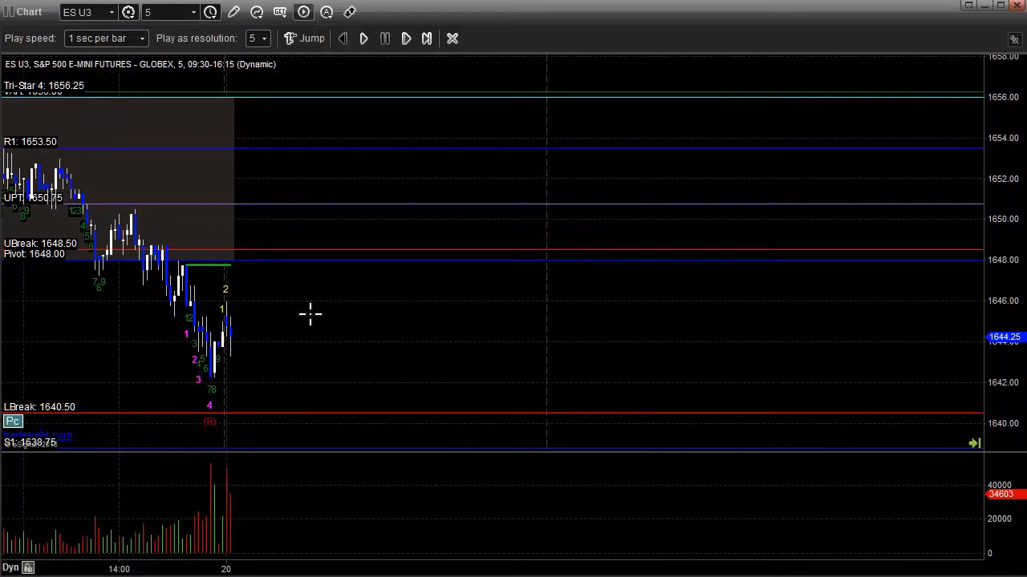
mouse_move(340, 270)
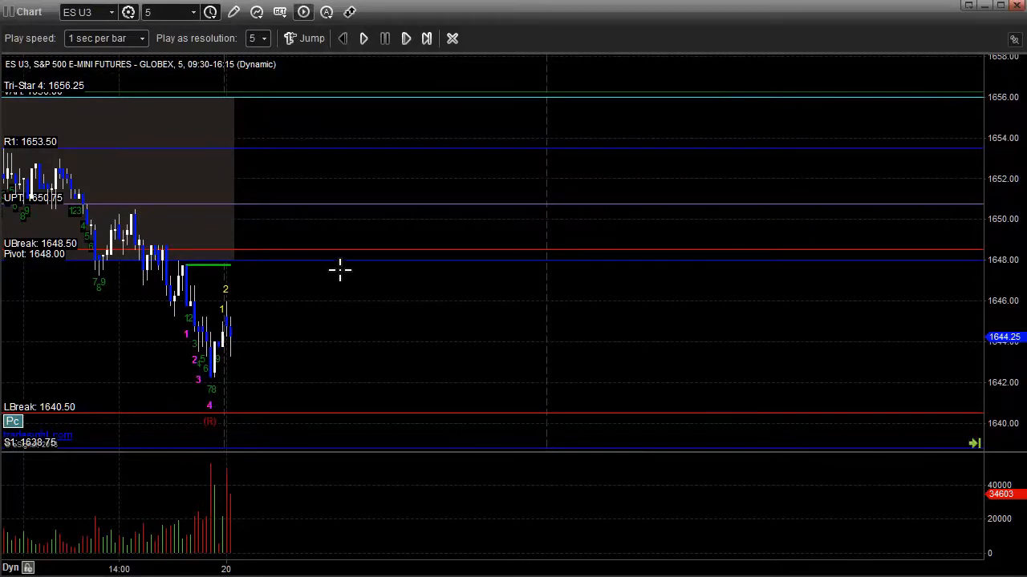
mouse_move(404, 247)
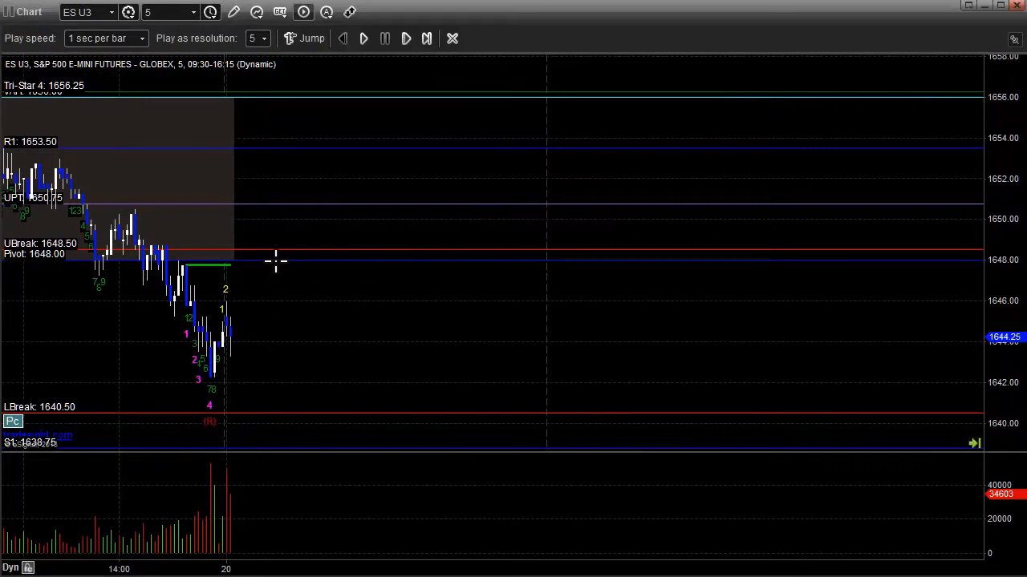
mouse_move(285, 259)
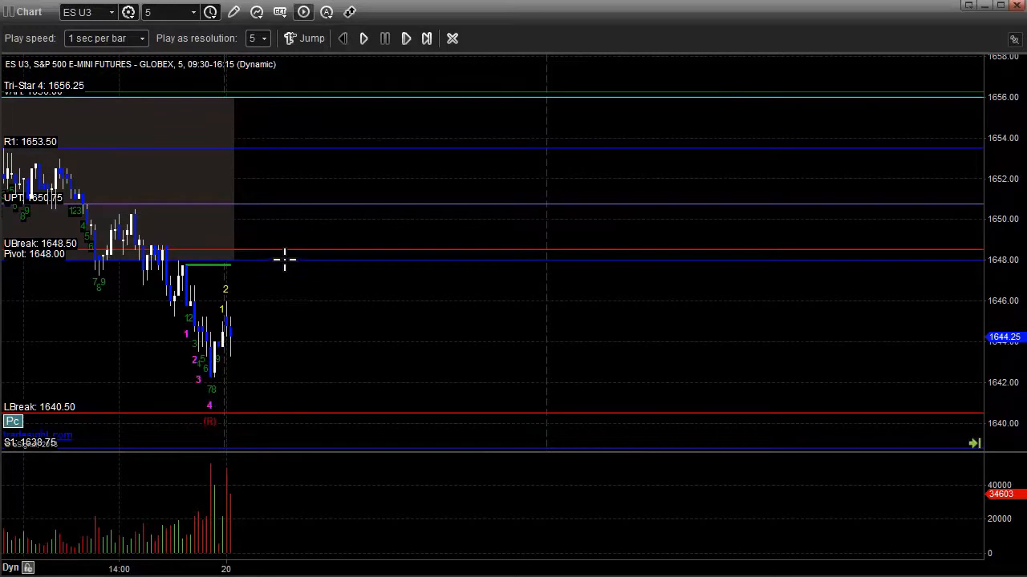
mouse_move(371, 110)
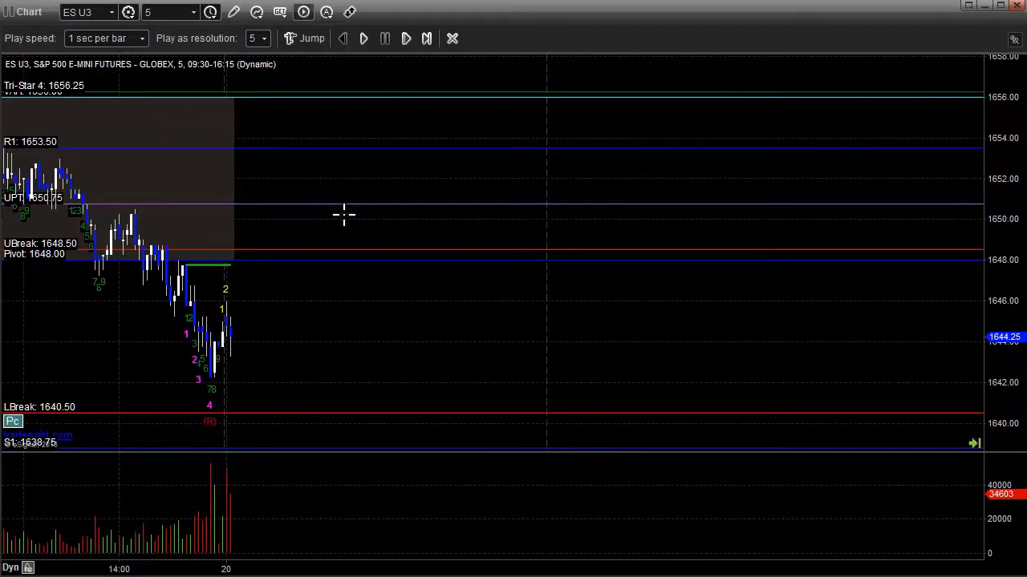
mouse_move(360, 217)
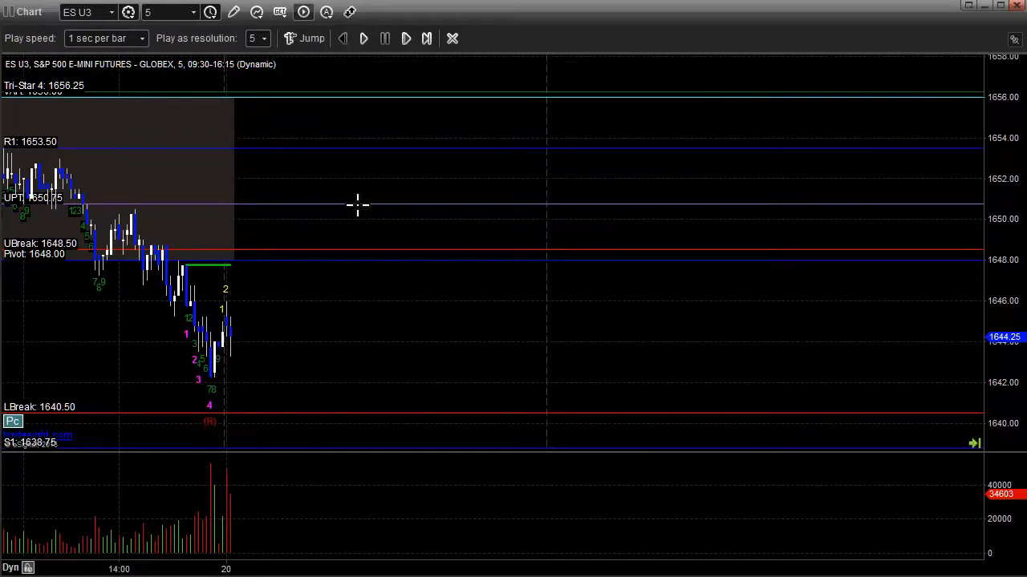
mouse_move(319, 263)
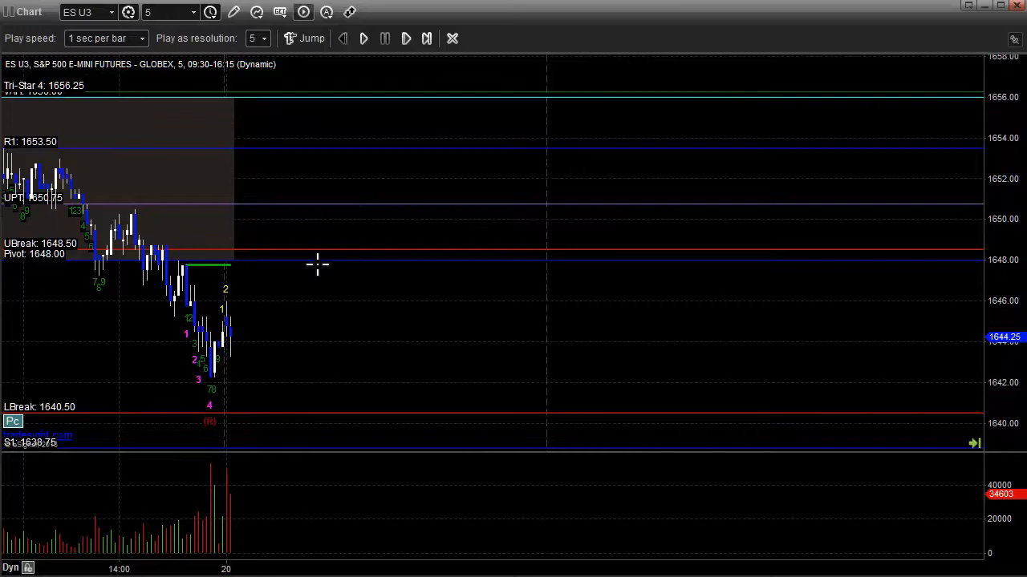
mouse_move(298, 270)
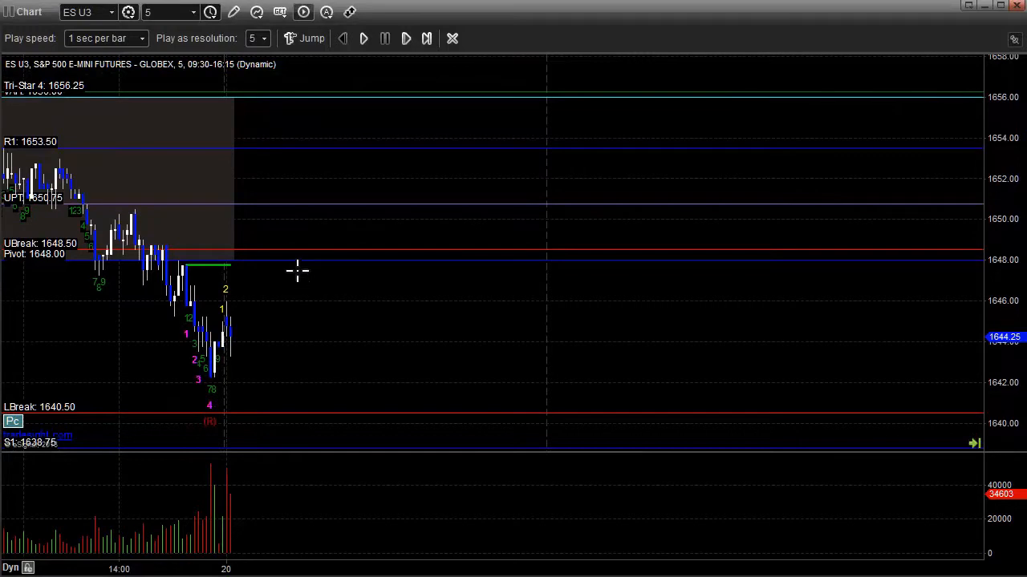
mouse_move(335, 221)
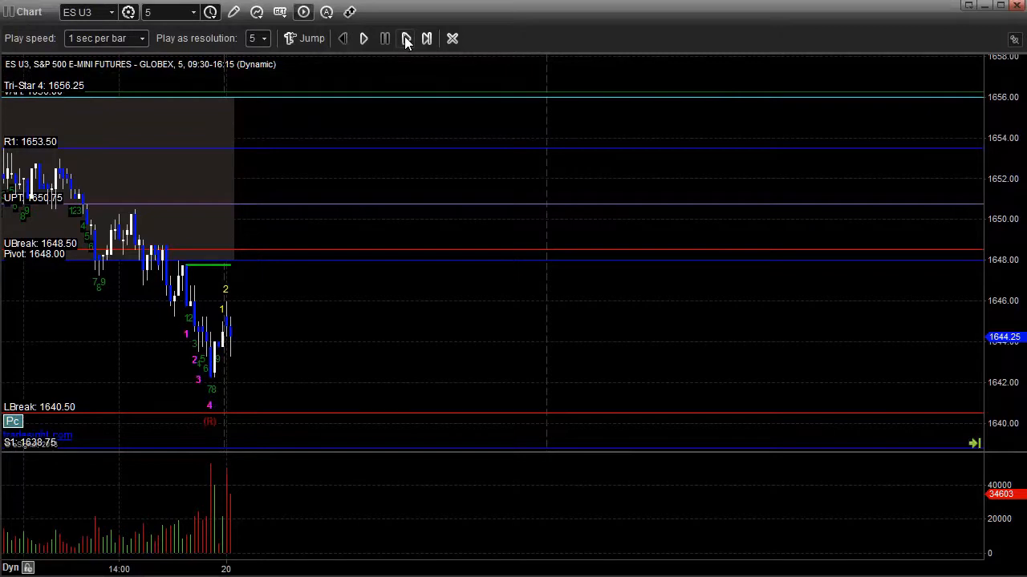
Replay five more ES U3 bars, lifting price above the 1648.50 UBreak to 1651.75
click(405, 38)
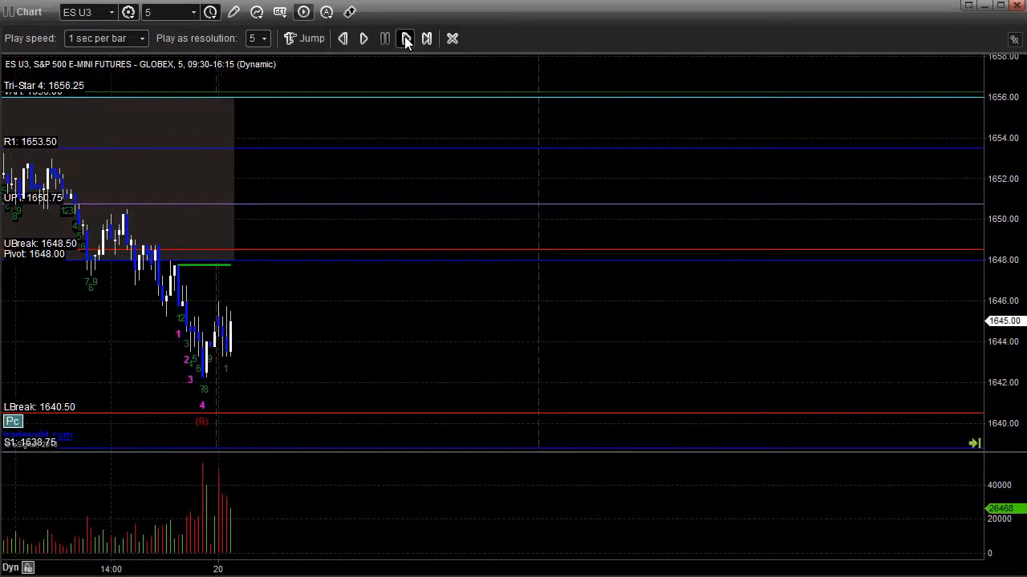
click(405, 38)
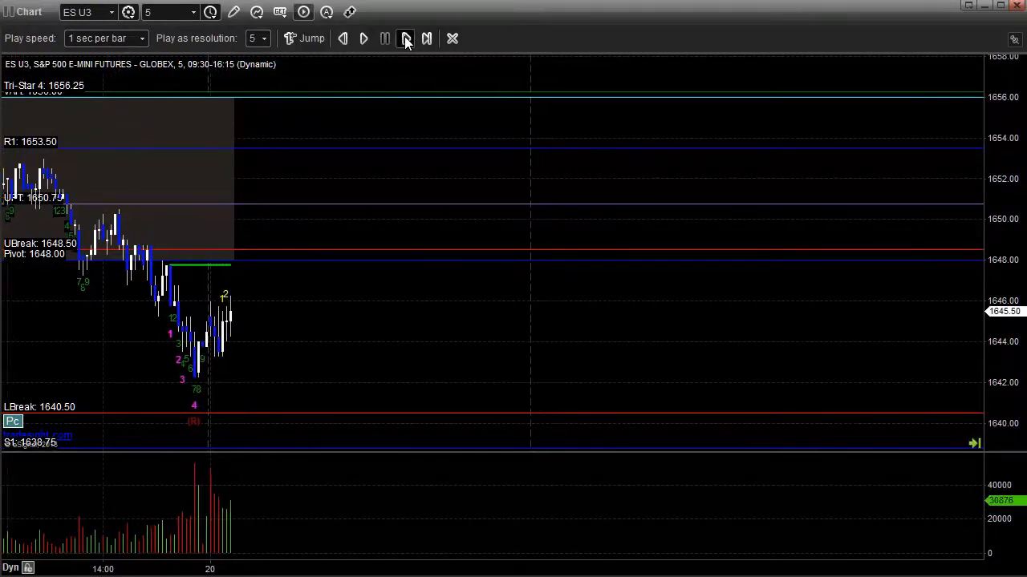
click(406, 38)
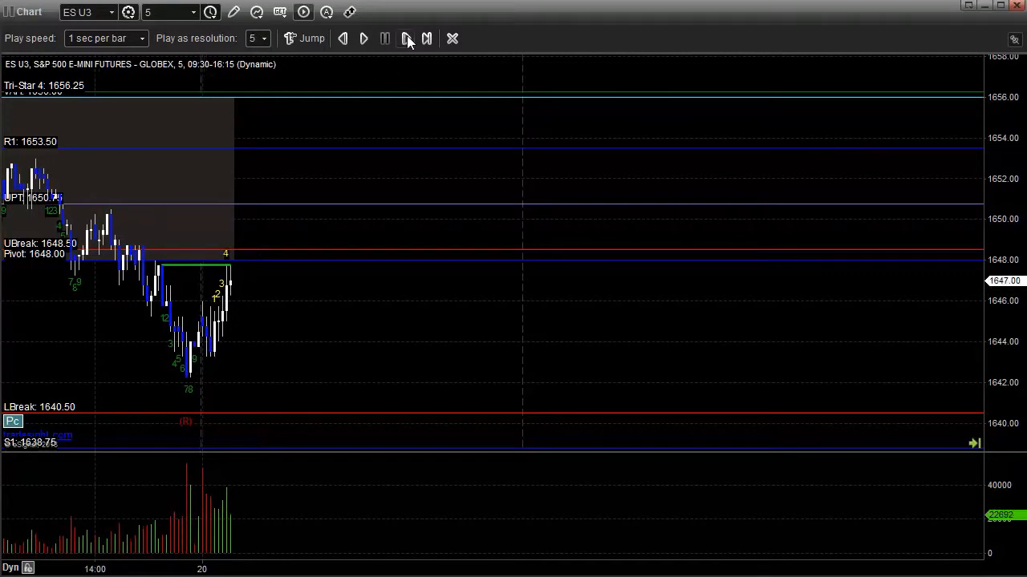
click(407, 38)
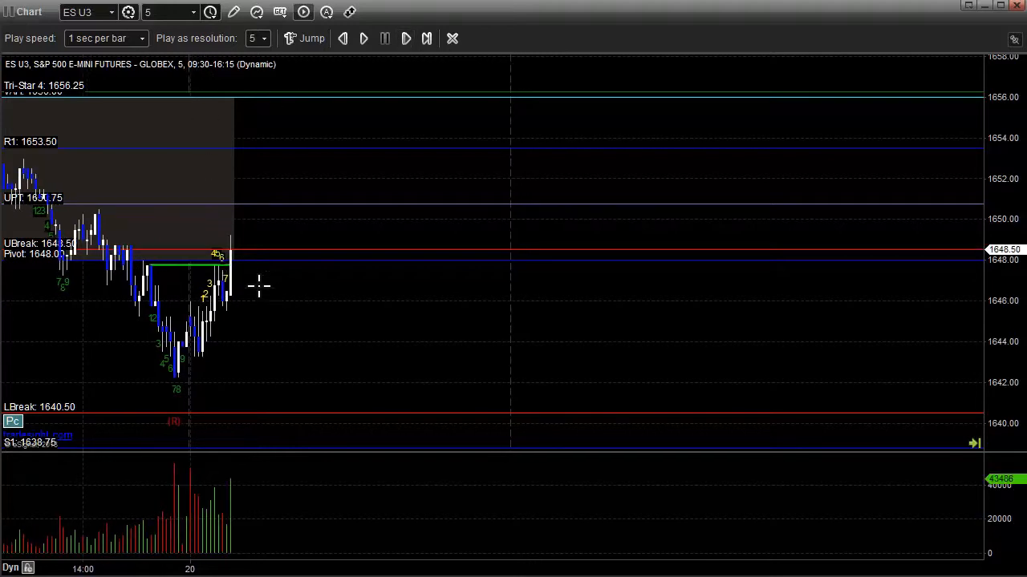
mouse_move(220, 317)
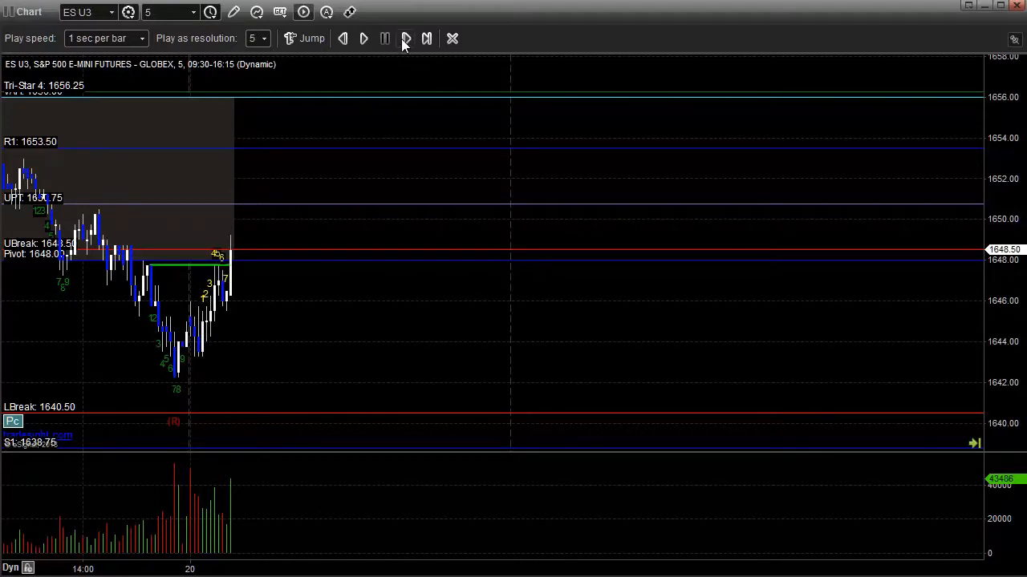
mouse_move(406, 38)
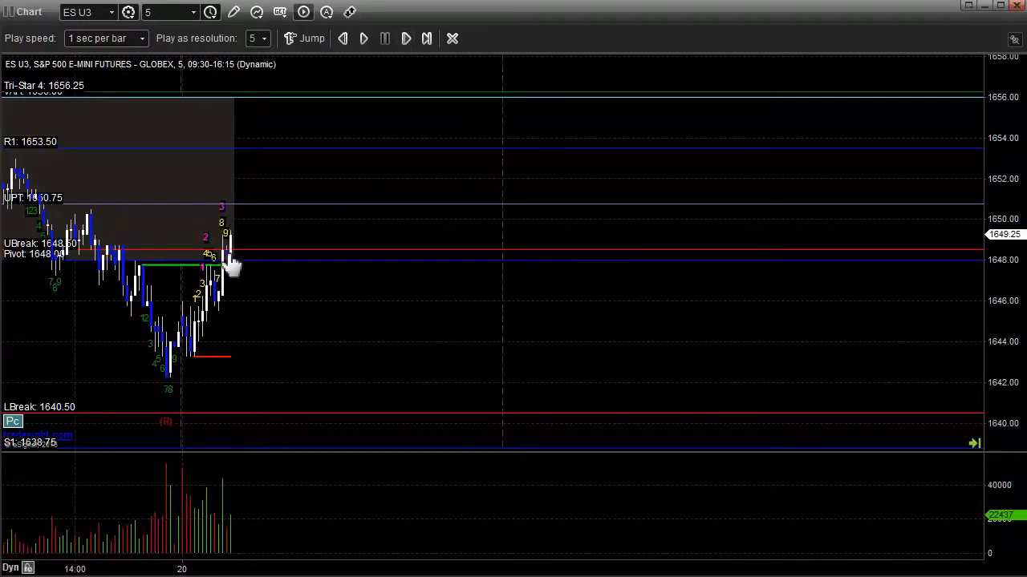
mouse_move(199, 353)
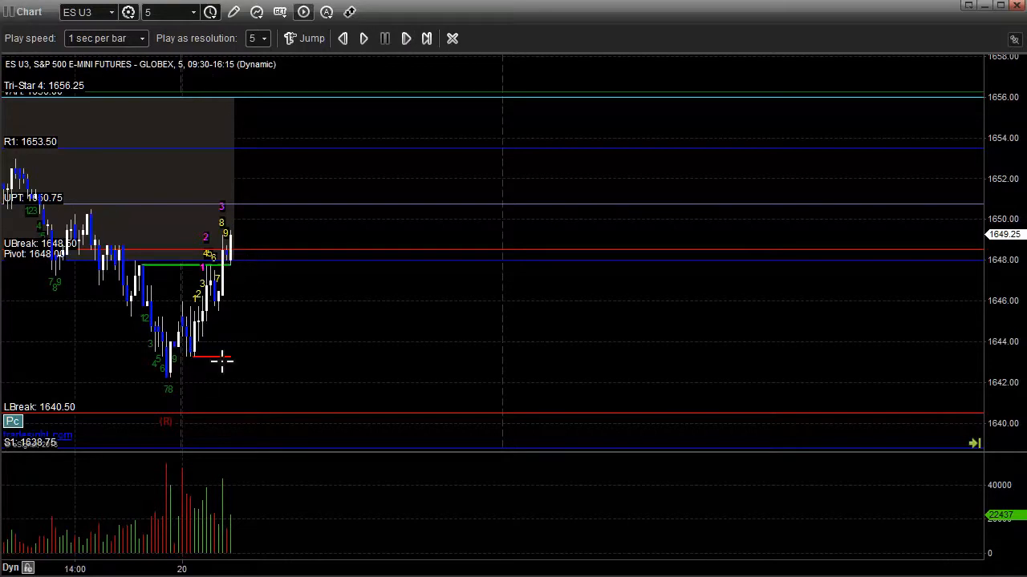
mouse_move(285, 328)
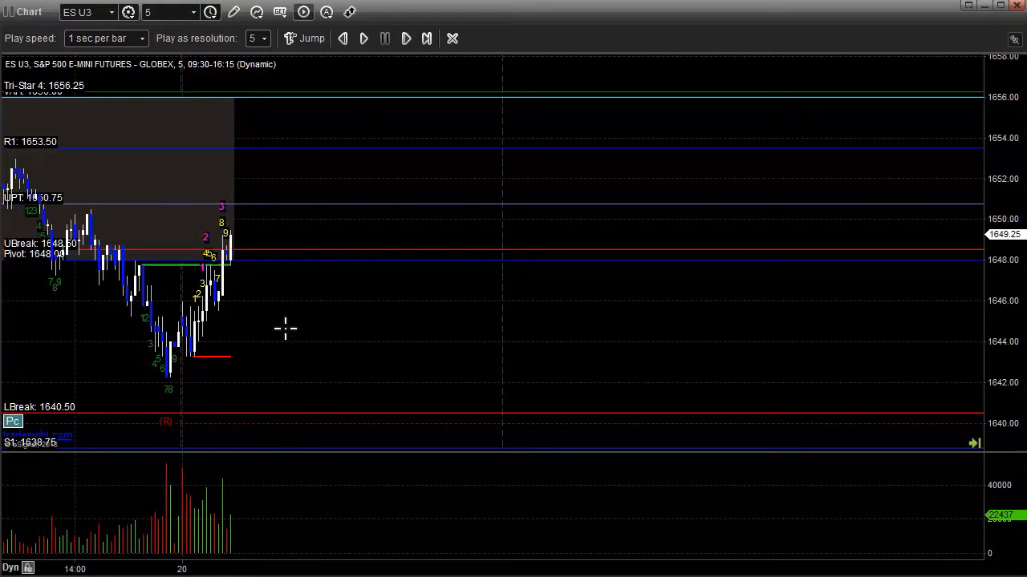
mouse_move(280, 361)
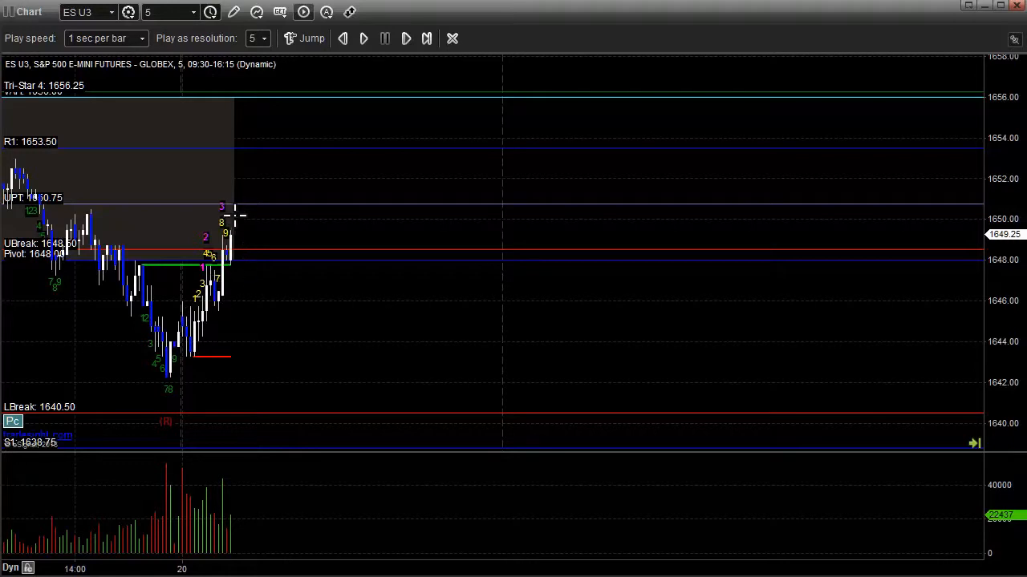
mouse_move(207, 276)
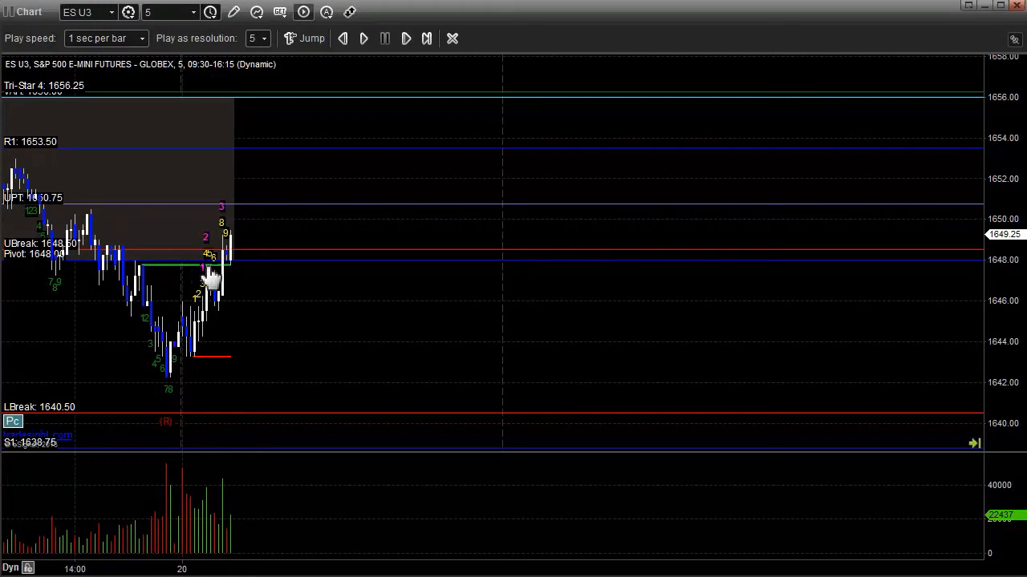
mouse_move(297, 279)
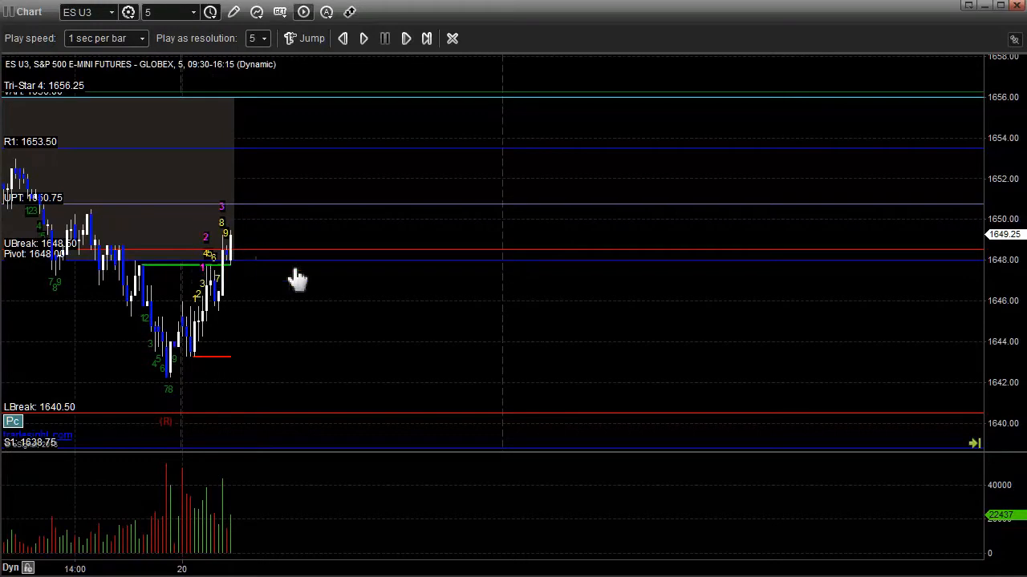
mouse_move(210, 283)
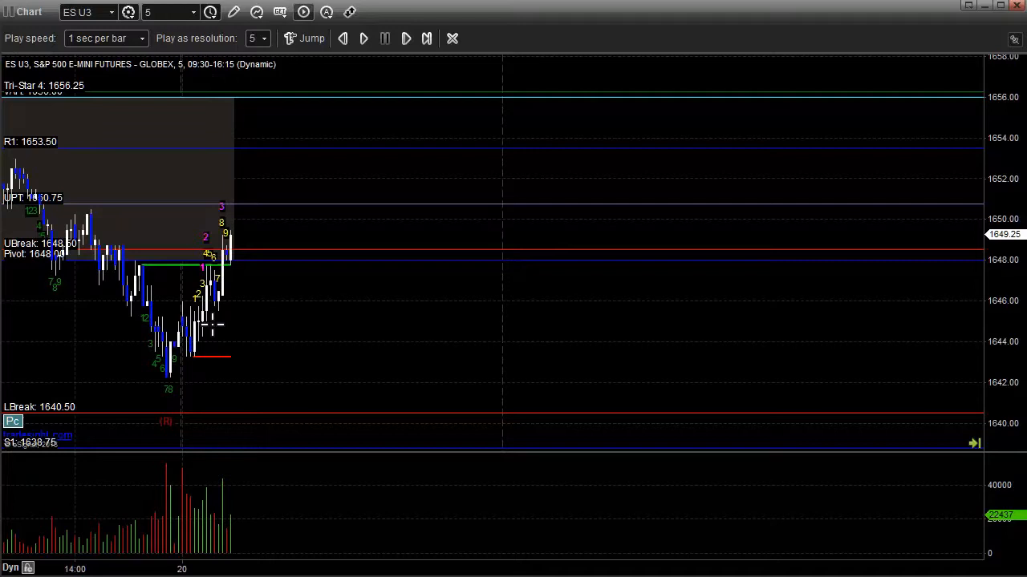
mouse_move(227, 306)
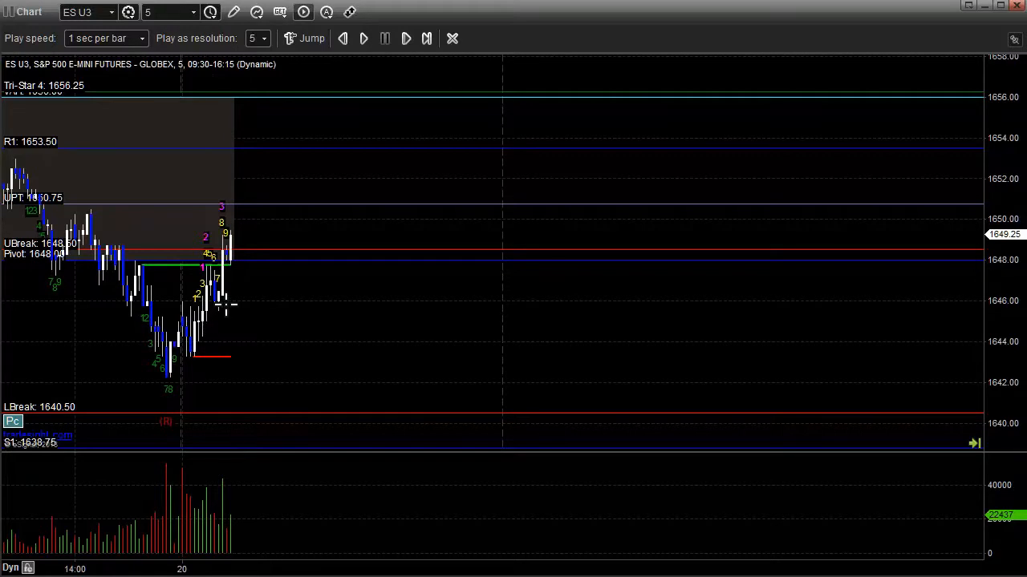
mouse_move(227, 311)
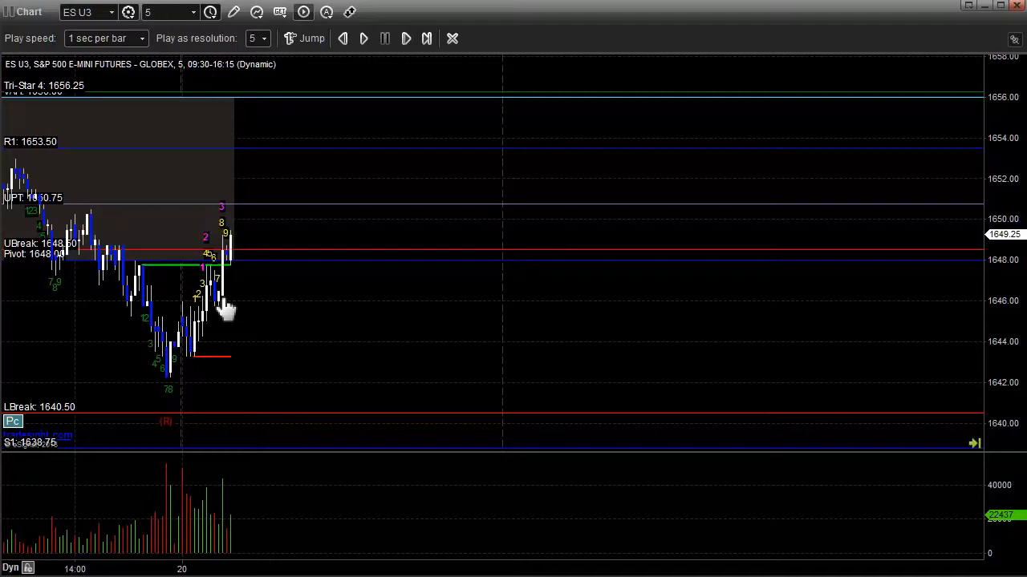
mouse_move(89, 175)
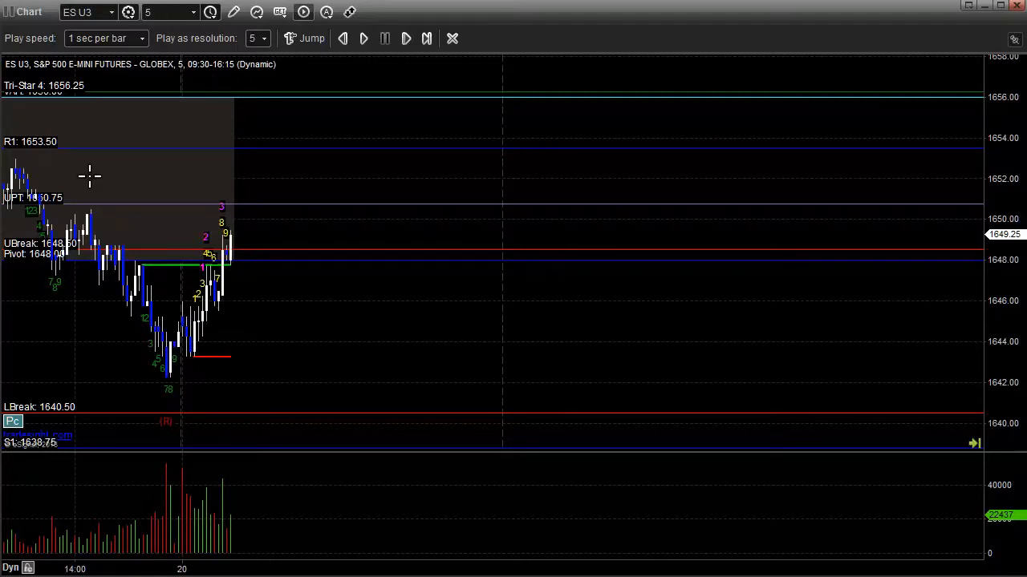
click(405, 38)
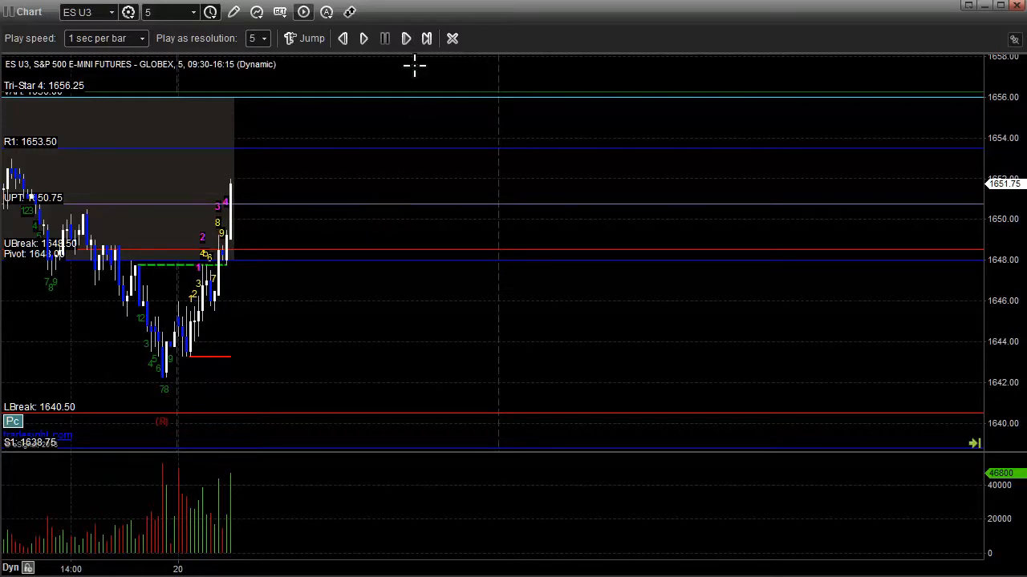
mouse_move(274, 149)
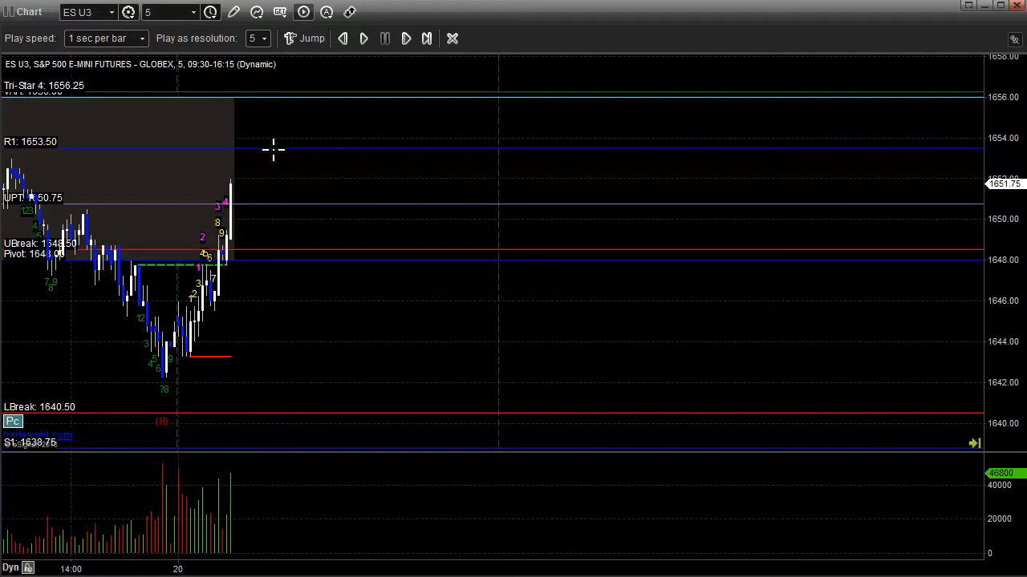
mouse_move(404, 66)
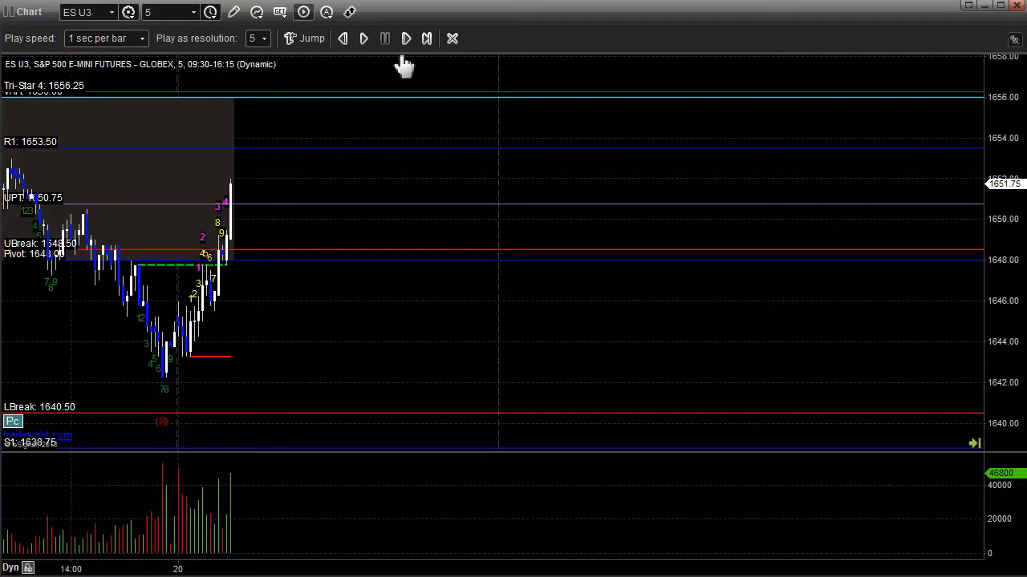
Replay five more bars as ES U3 rises to 1653.00, just below R1 at 1653.50
click(406, 38)
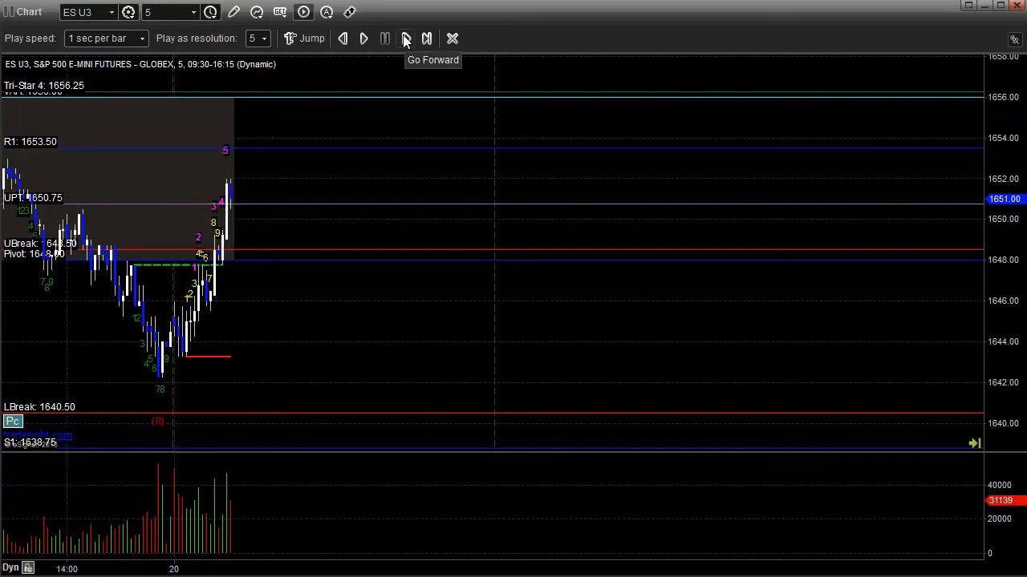
click(406, 38)
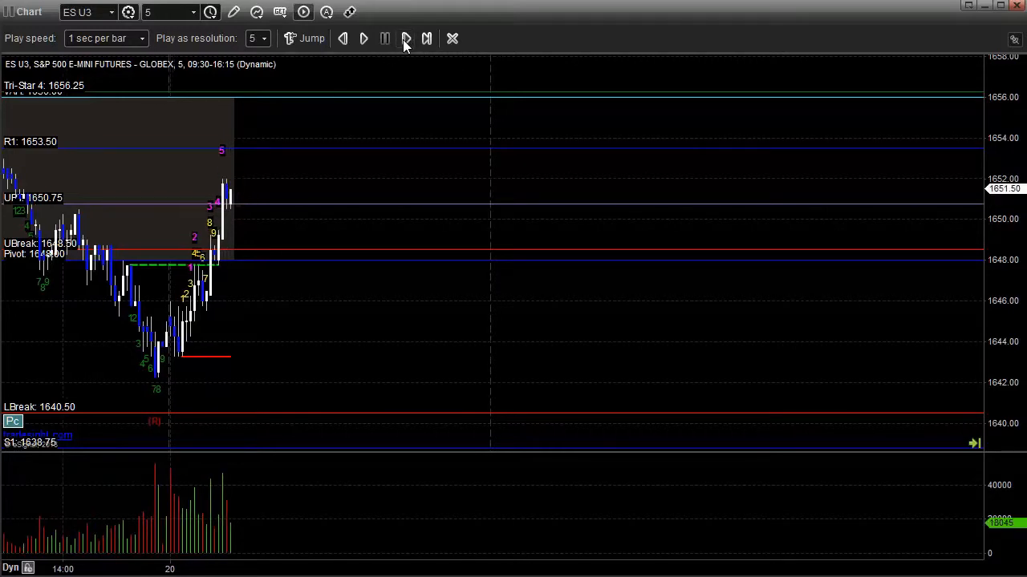
click(405, 37)
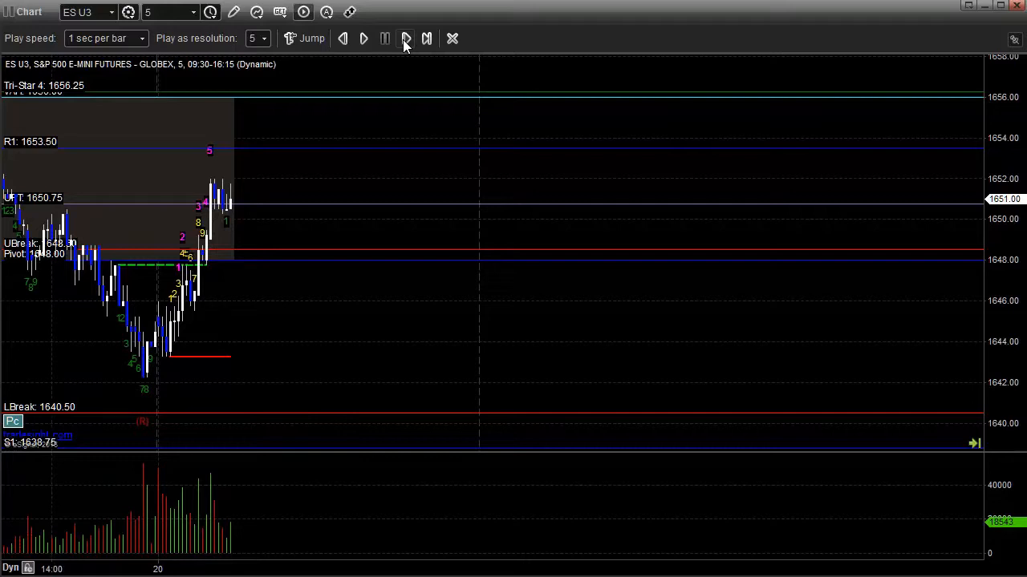
click(385, 38)
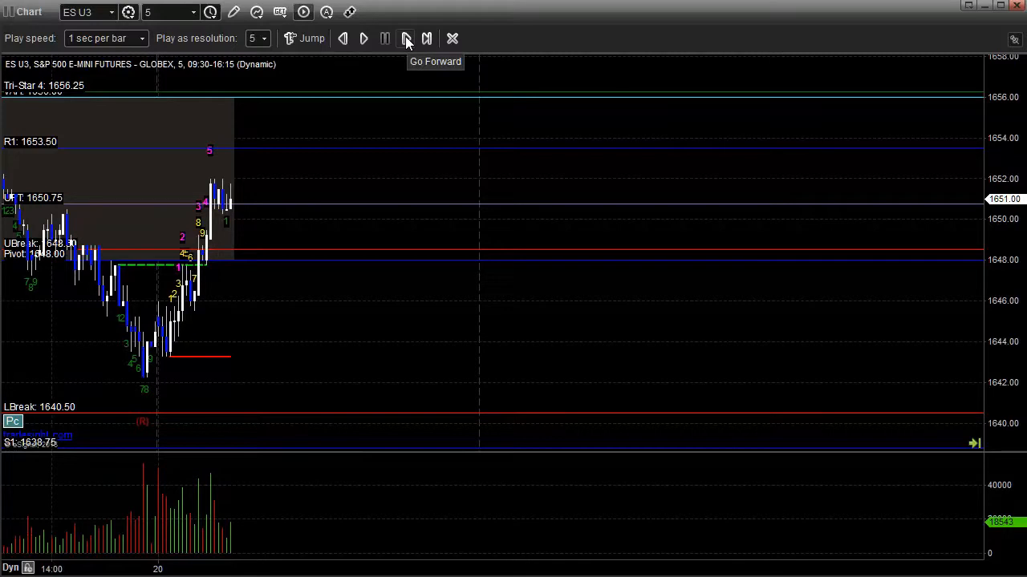
click(406, 38)
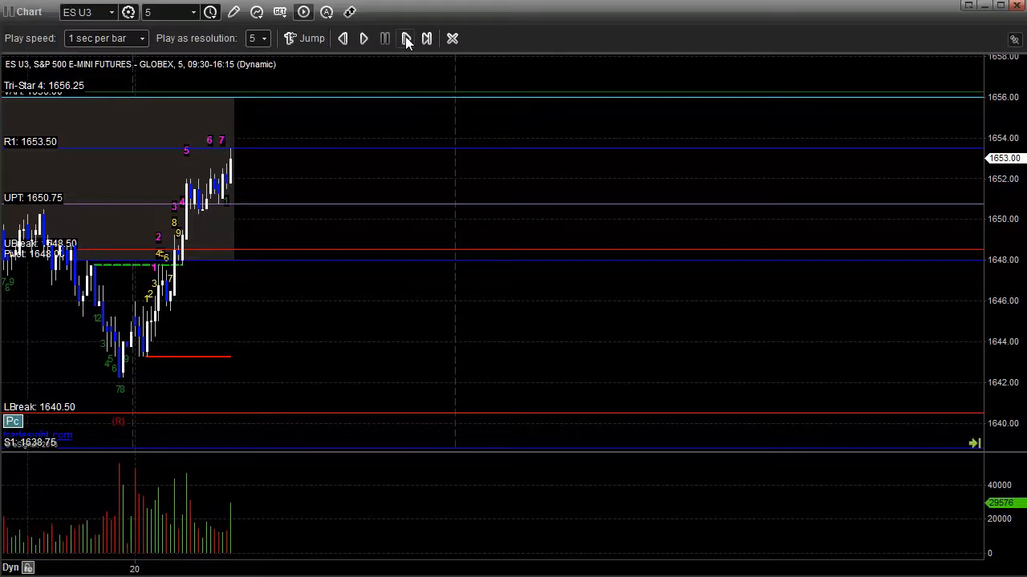
Replay eight bars past R1, through a dip to 1654.00, up to 1655.75 near Tri-Star 4
click(426, 38)
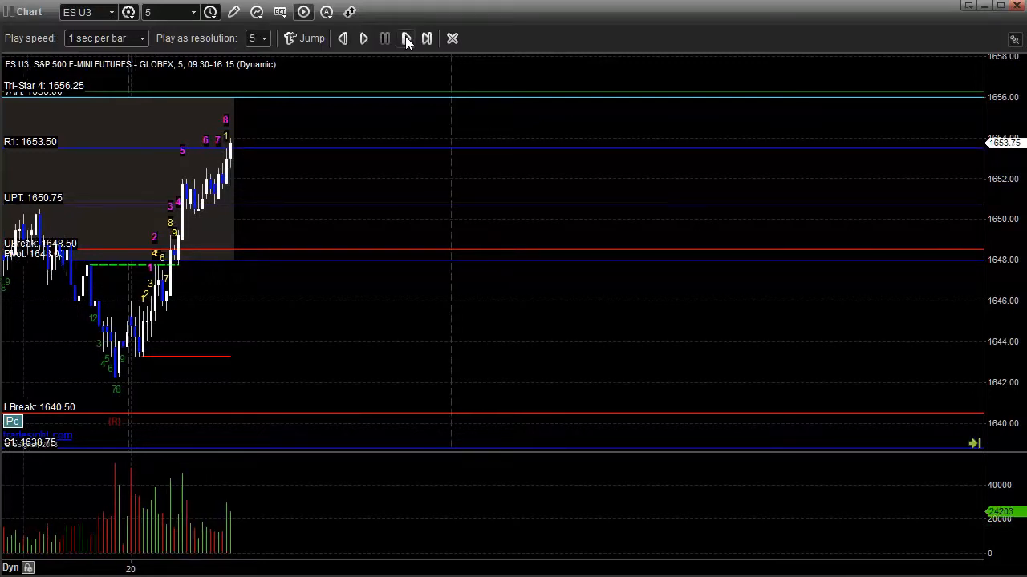
click(407, 38)
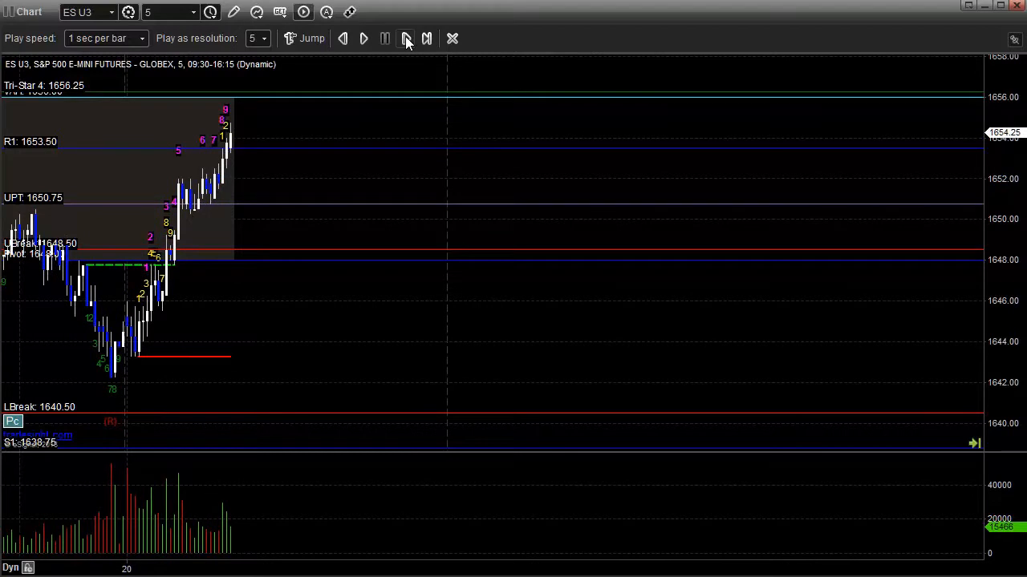
click(407, 38)
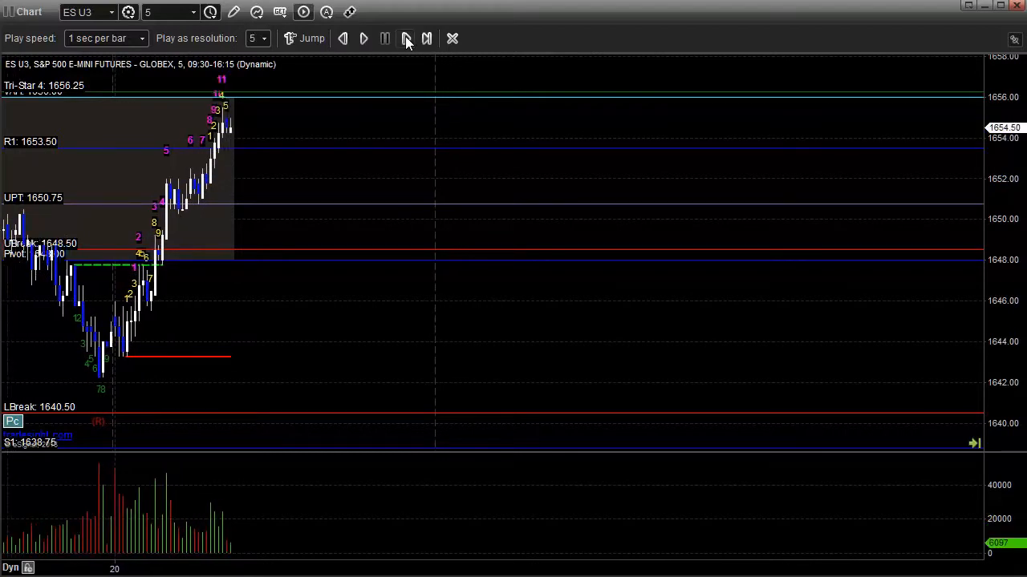
click(407, 39)
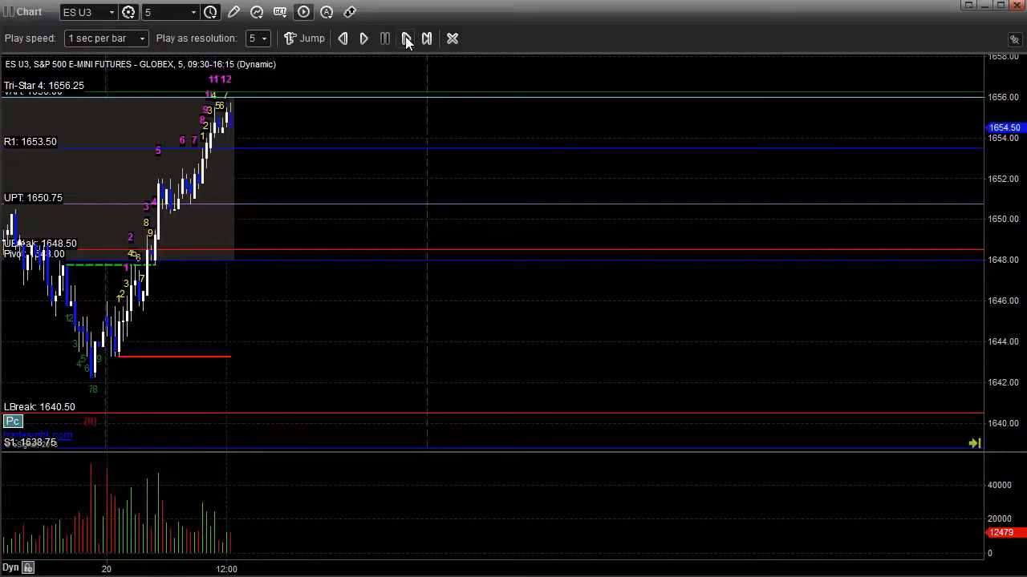
click(406, 37)
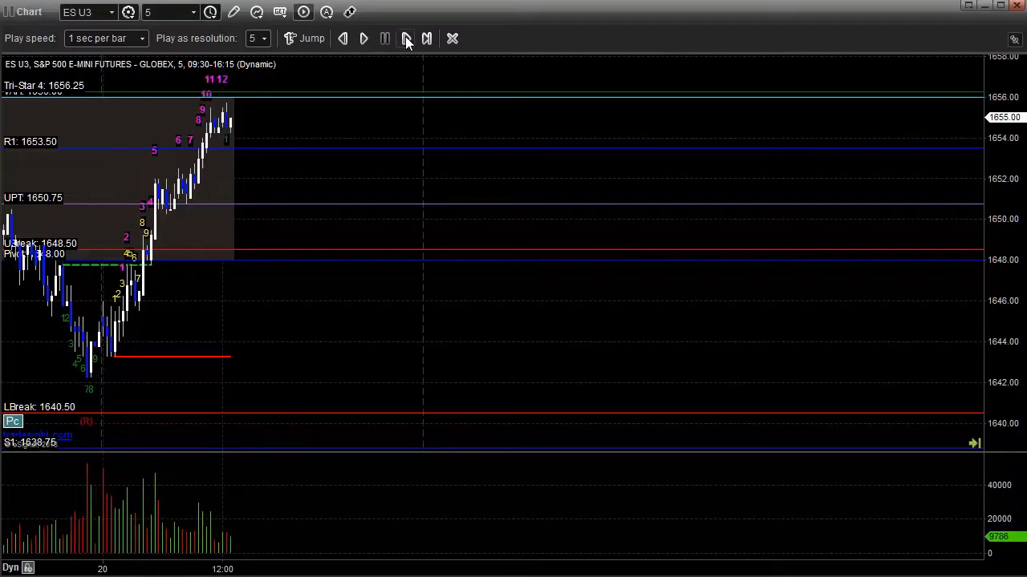
click(407, 37)
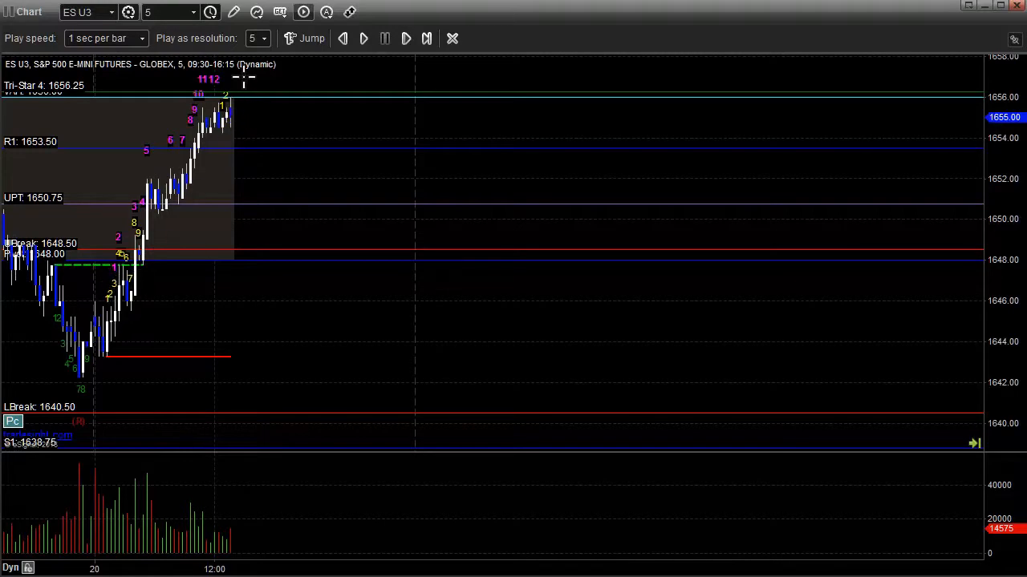
mouse_move(408, 38)
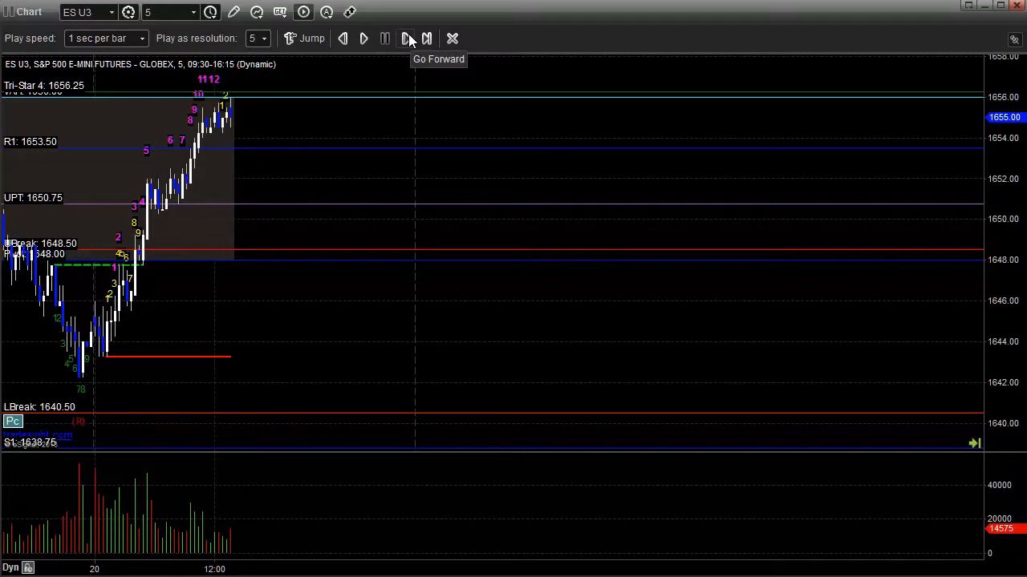
click(407, 38)
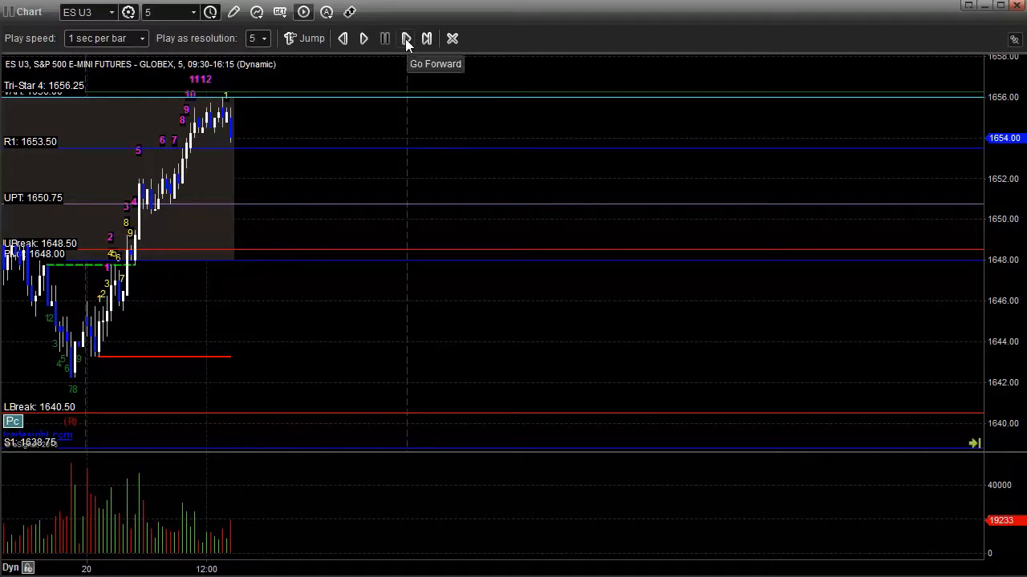
click(406, 37)
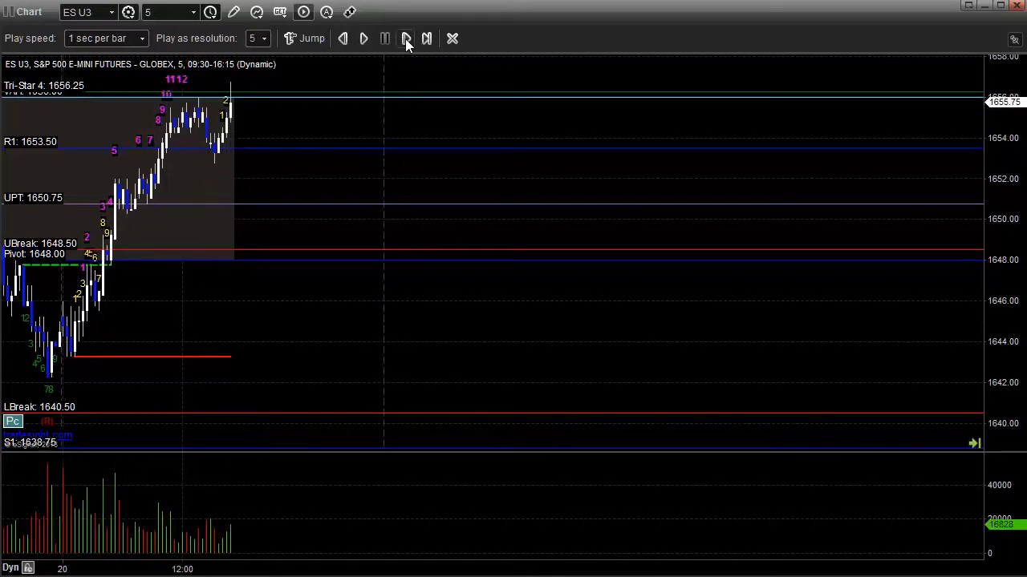
Replay one bar that pokes above Tri-Star 4 and prints the 13 sell signal
click(406, 38)
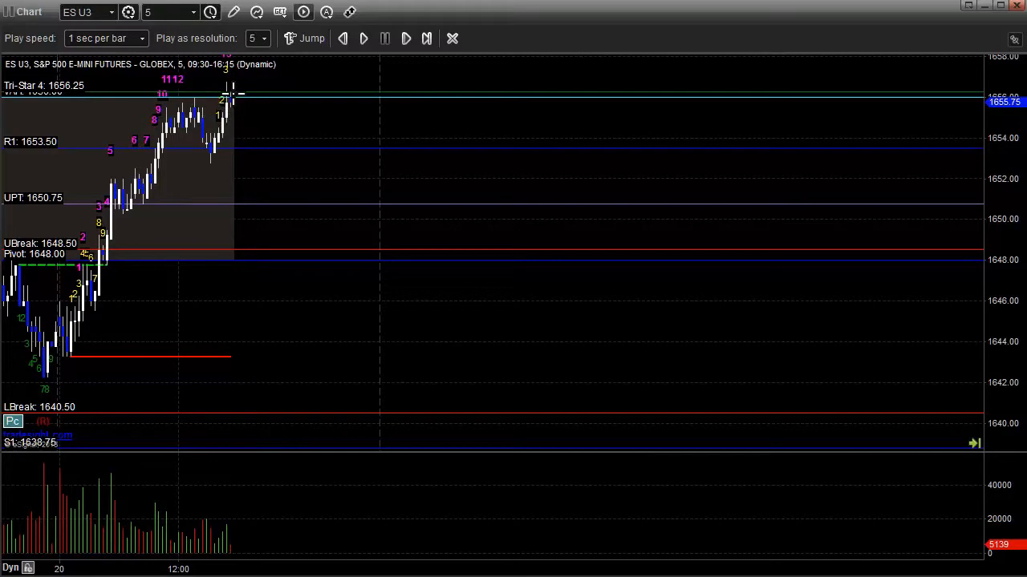
mouse_move(232, 111)
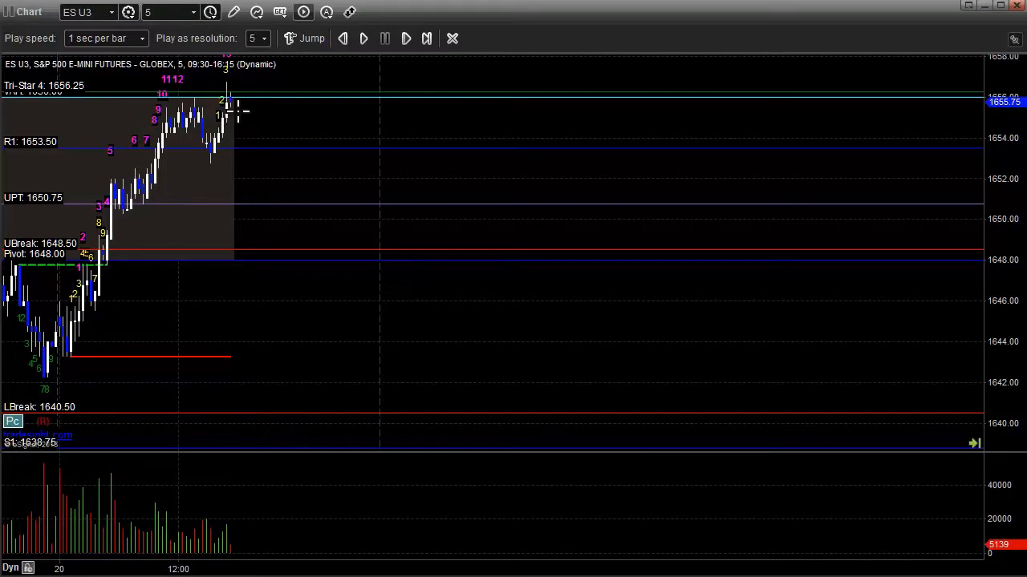
mouse_move(233, 128)
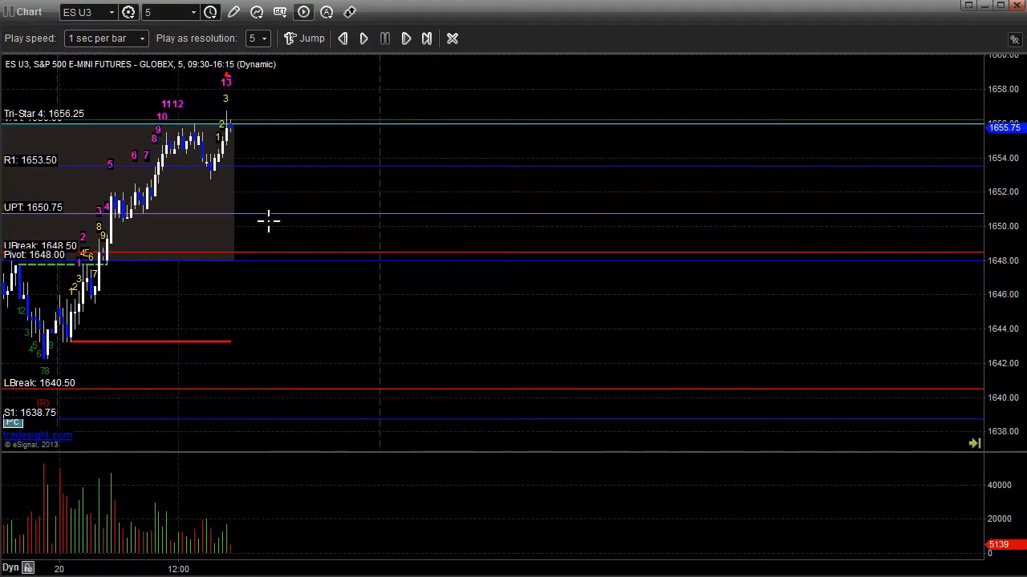
mouse_move(255, 112)
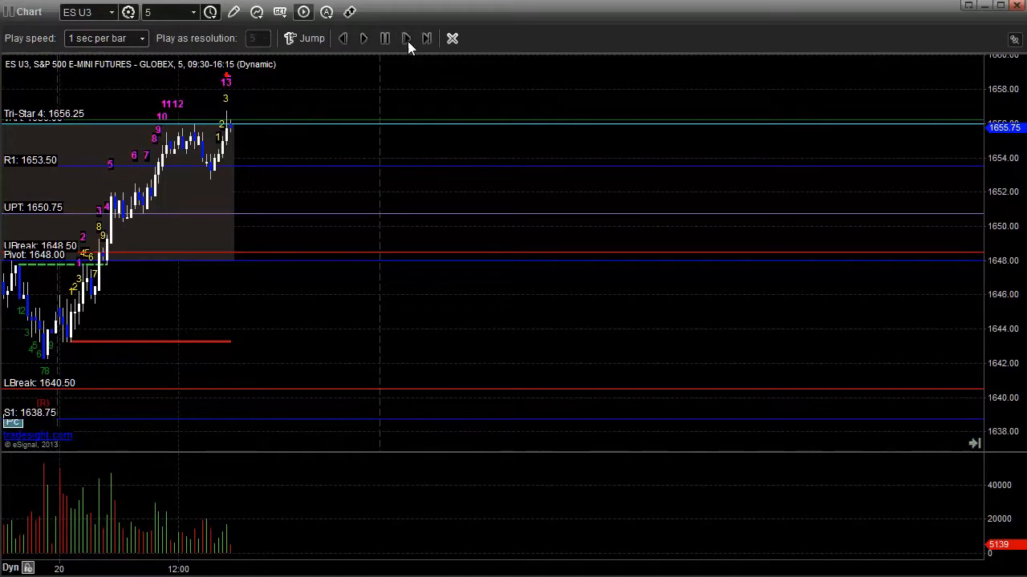
Replay five post-signal bars chopping between R1 and 1656, ending at 1654.25
click(405, 38)
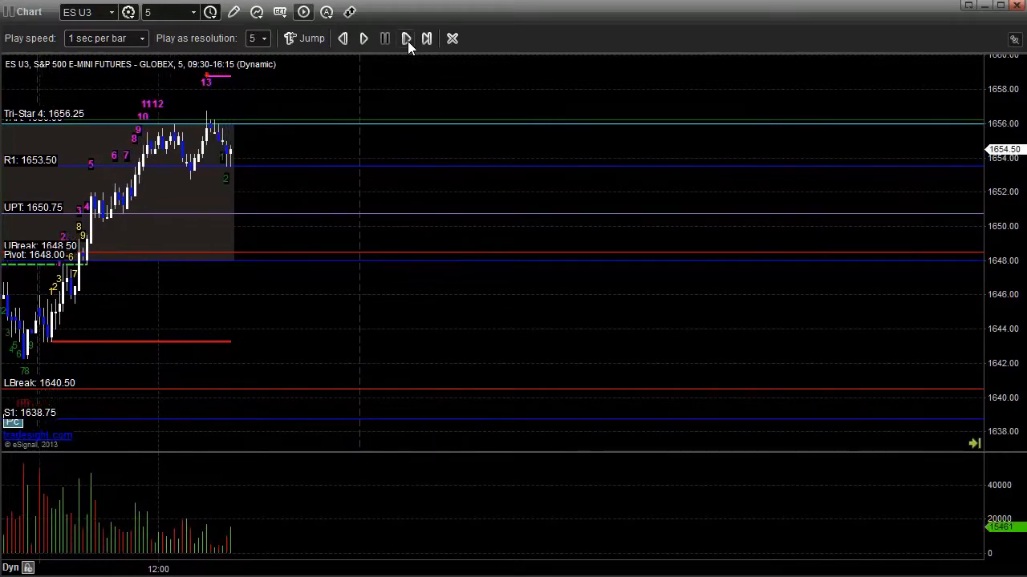
click(406, 39)
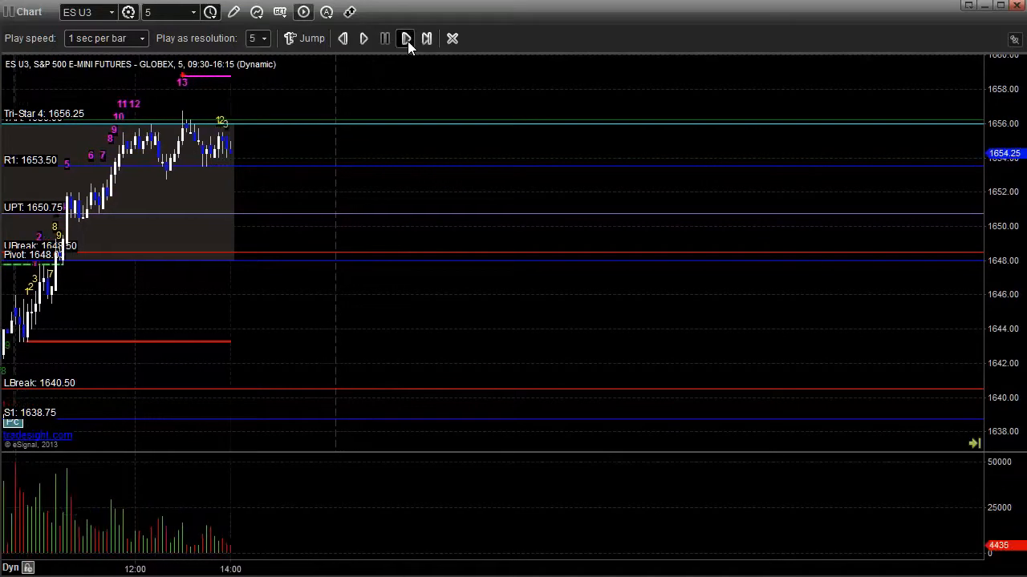
click(405, 37)
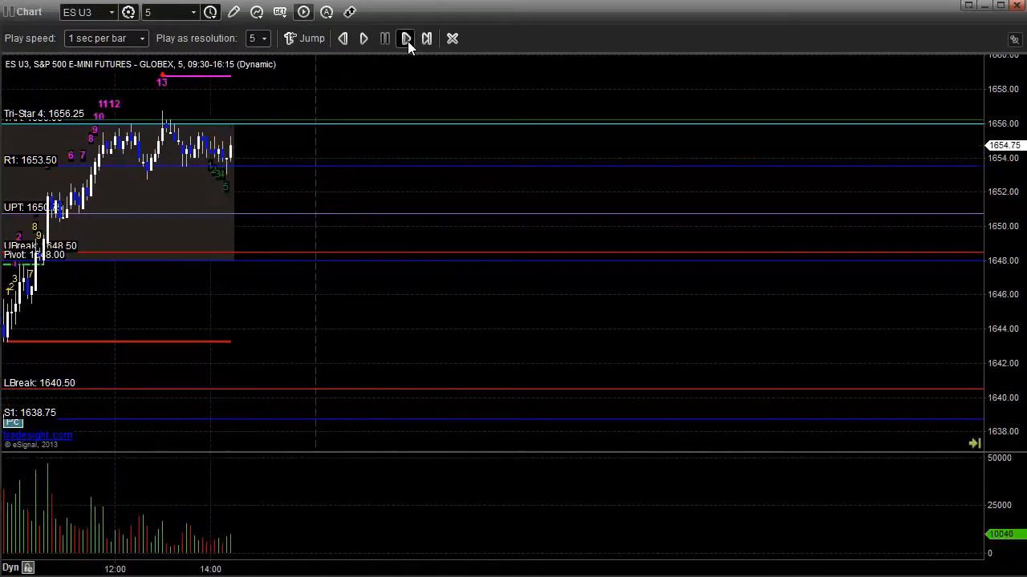
click(405, 38)
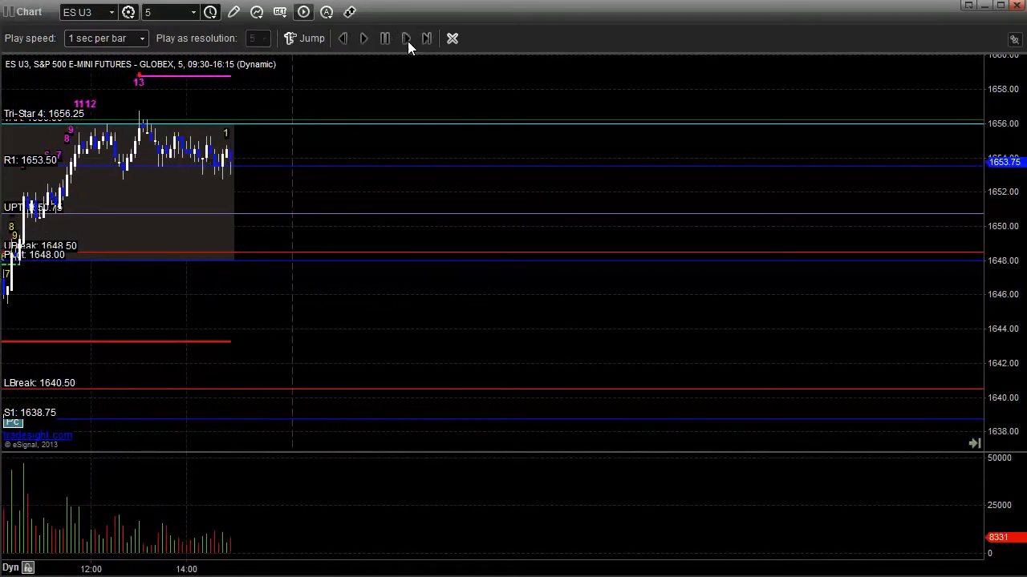
click(405, 38)
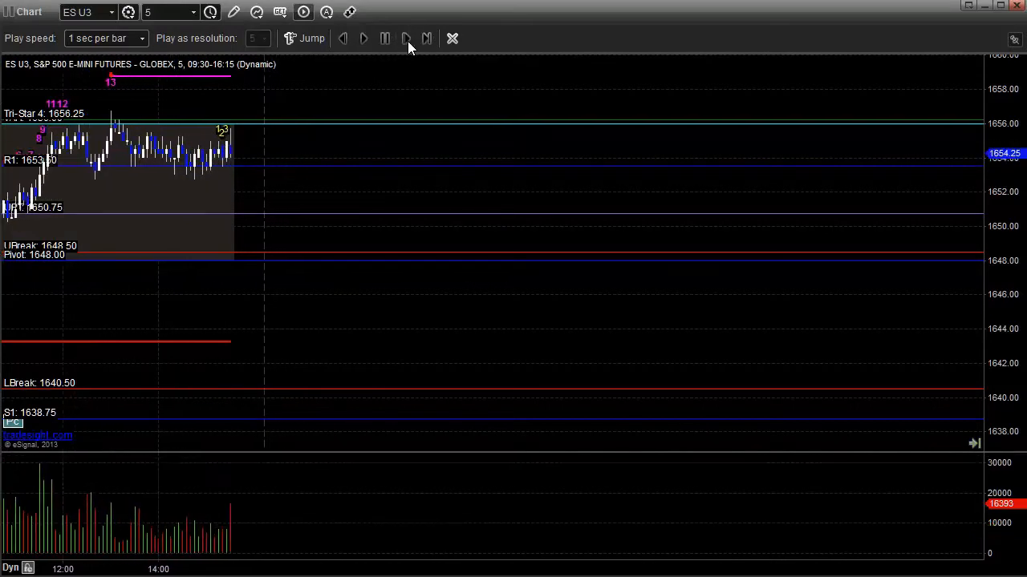